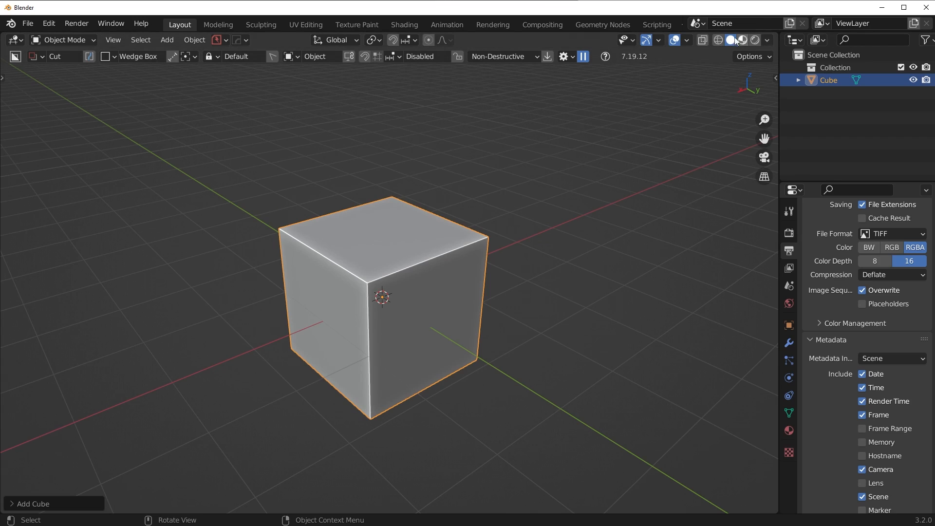
Step: Set the viewport cavity type to Screen, then uncheck Cavity from the Alt+V menu
{"action": "left_click", "coordinate": [768, 40]}
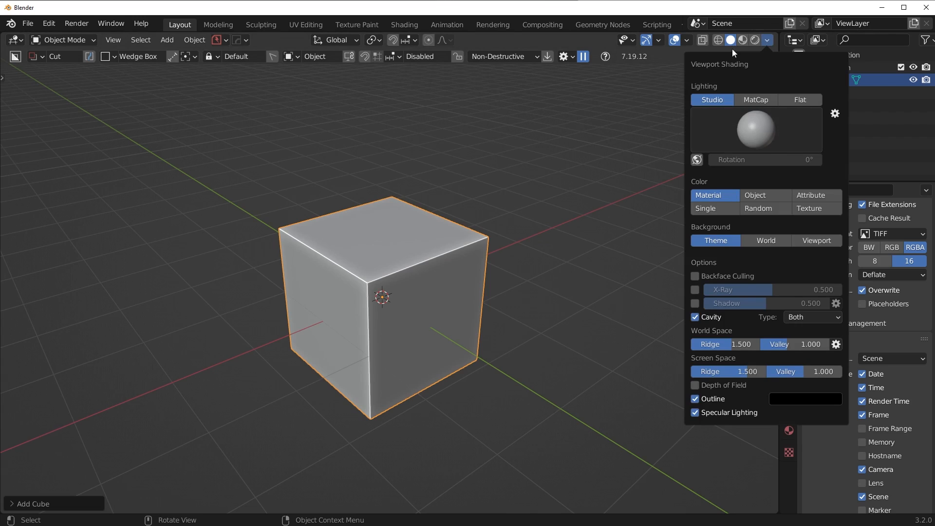
{"action": "mouse_move", "coordinate": [709, 323]}
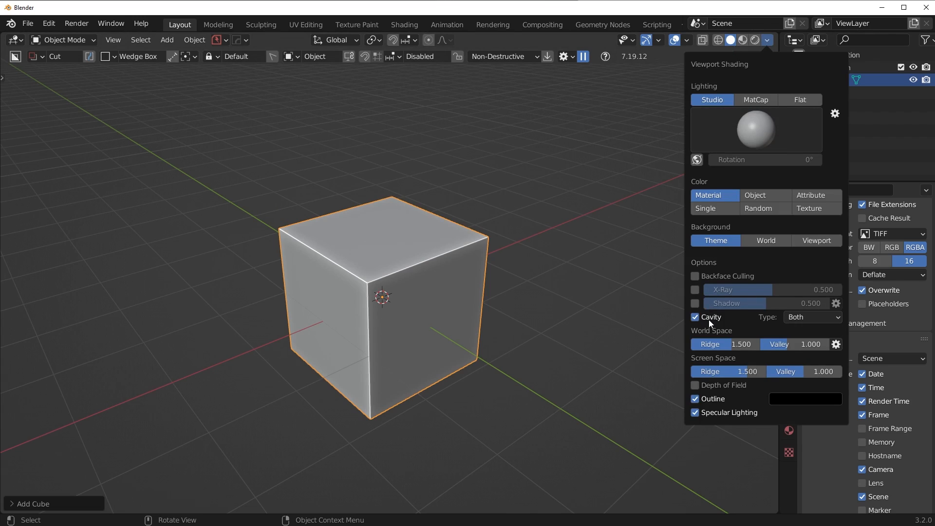
{"action": "left_click", "coordinate": [812, 317]}
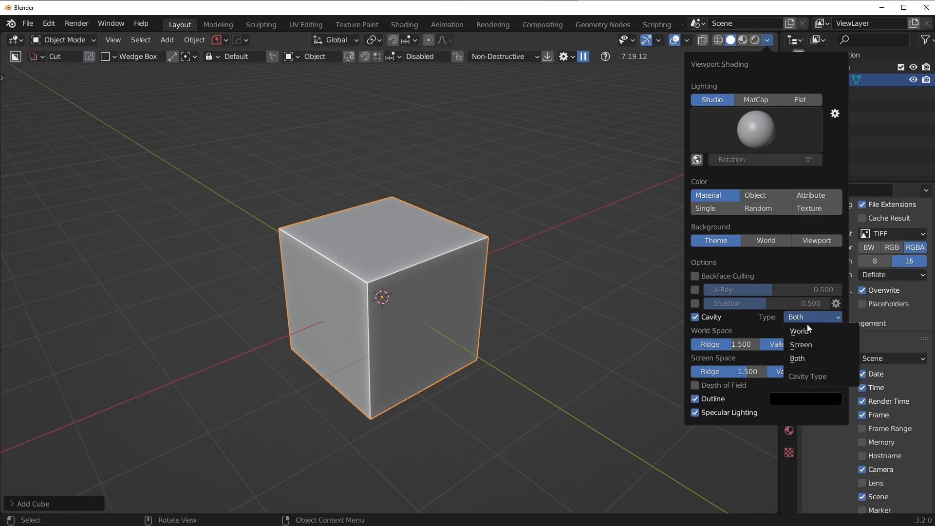
{"action": "left_click", "coordinate": [801, 345]}
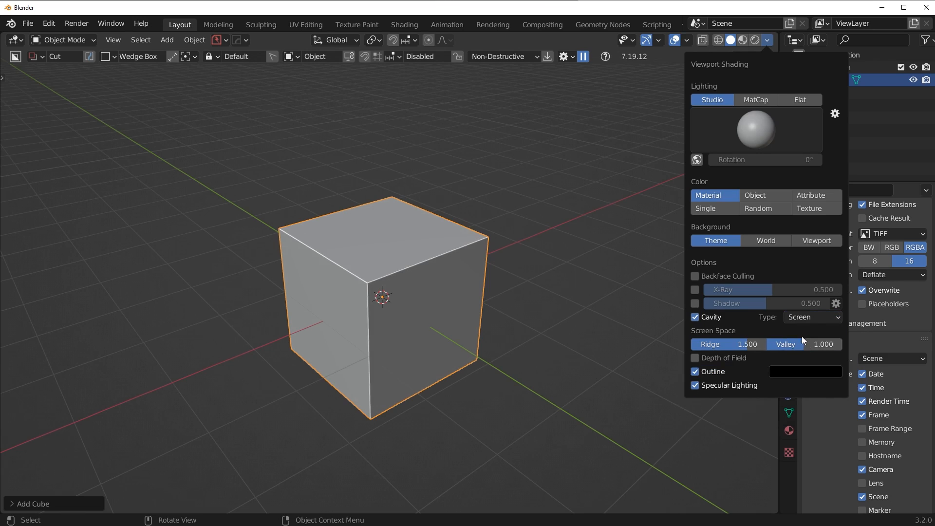
{"action": "left_click", "coordinate": [813, 317]}
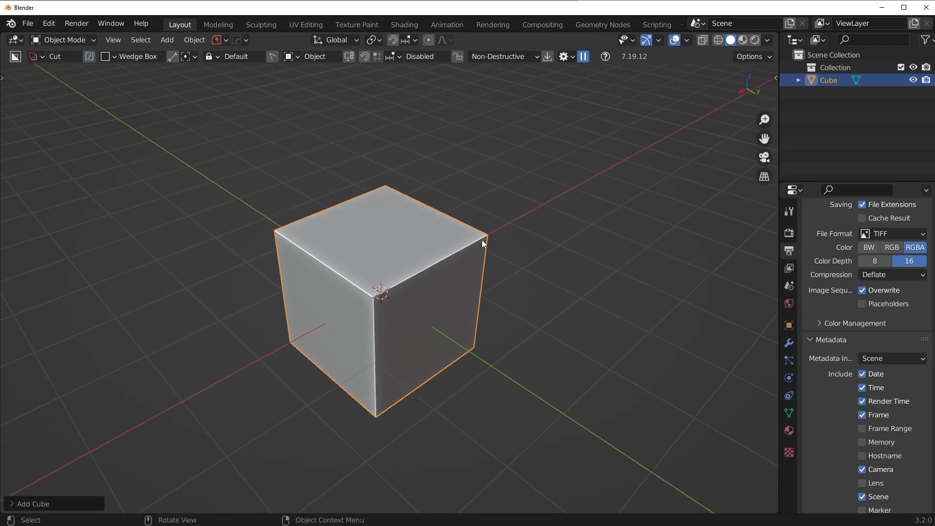
{"action": "key", "text": "alt+v"}
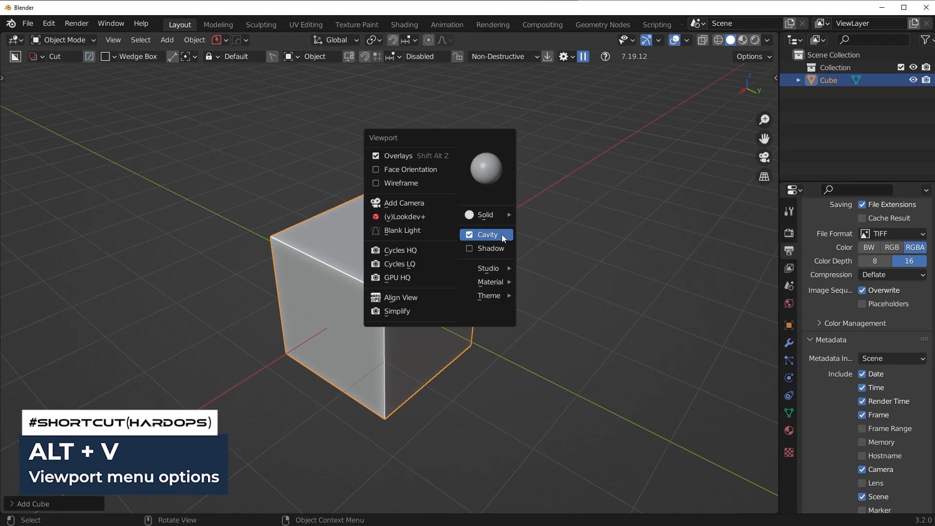
{"action": "left_click", "coordinate": [487, 234]}
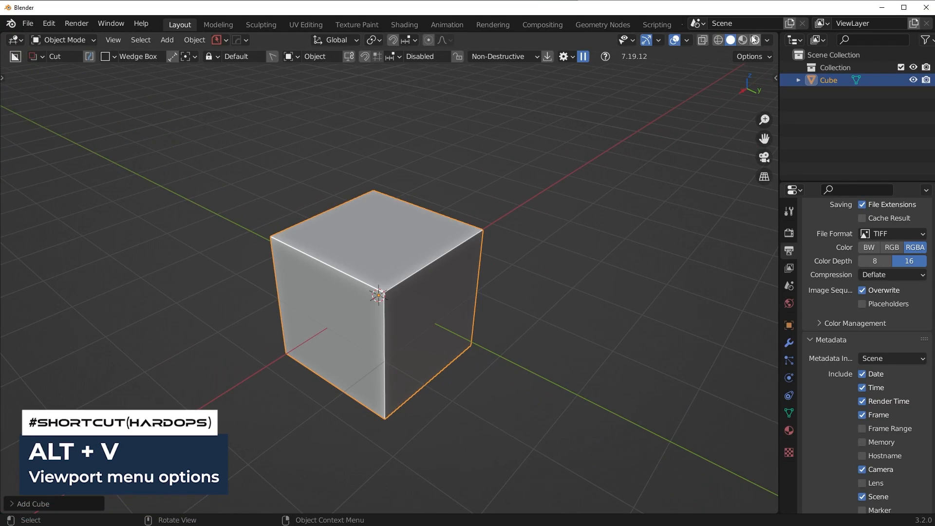
Step: Re-enable Cavity, toggle viewport Shadow on and back off, and close the popover
{"action": "left_click", "coordinate": [766, 40]}
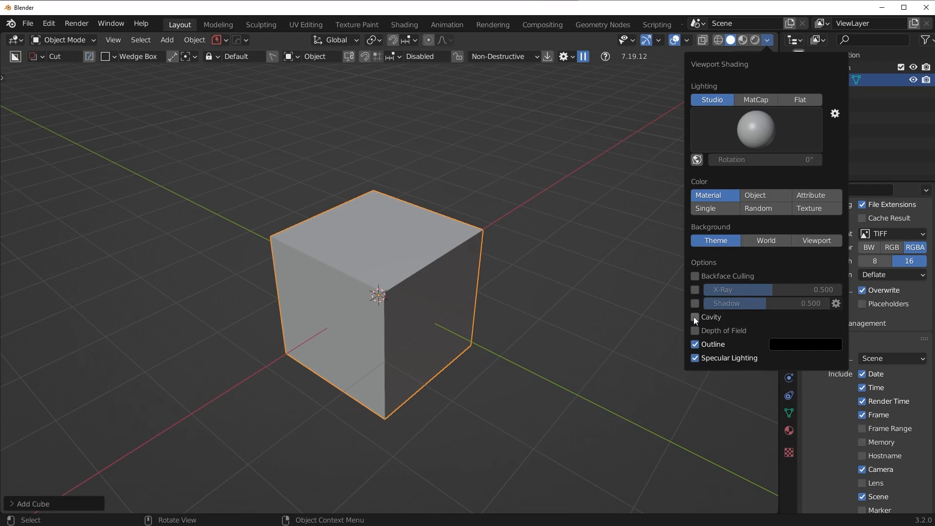
{"action": "left_click", "coordinate": [695, 317]}
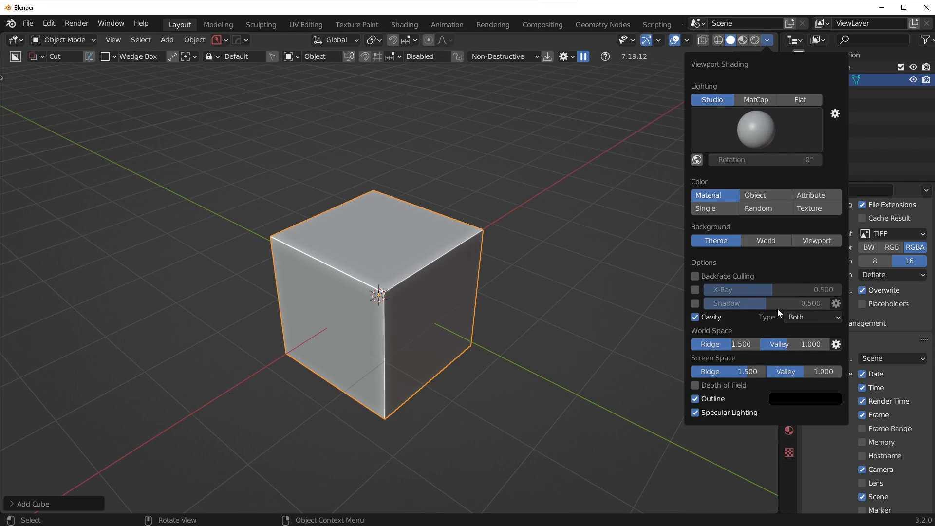
{"action": "left_click", "coordinate": [696, 303]}
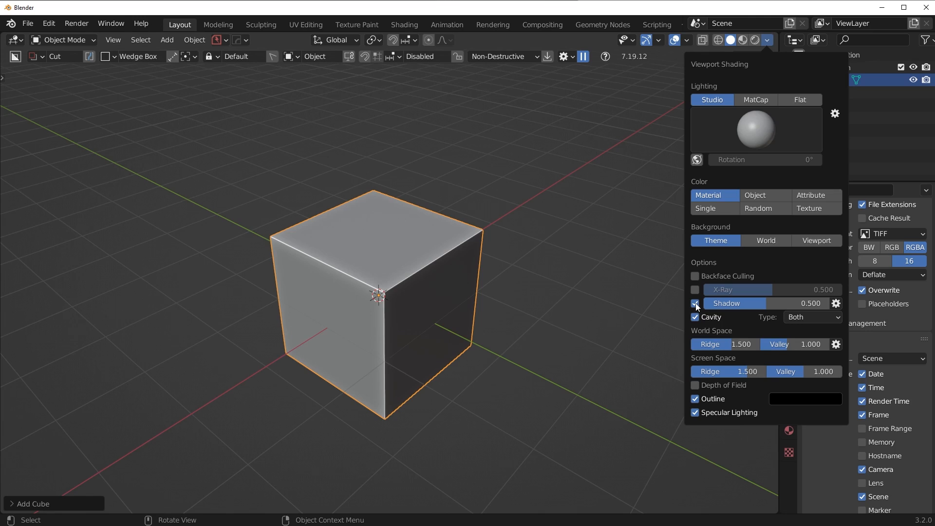
{"action": "mouse_move", "coordinate": [695, 304]}
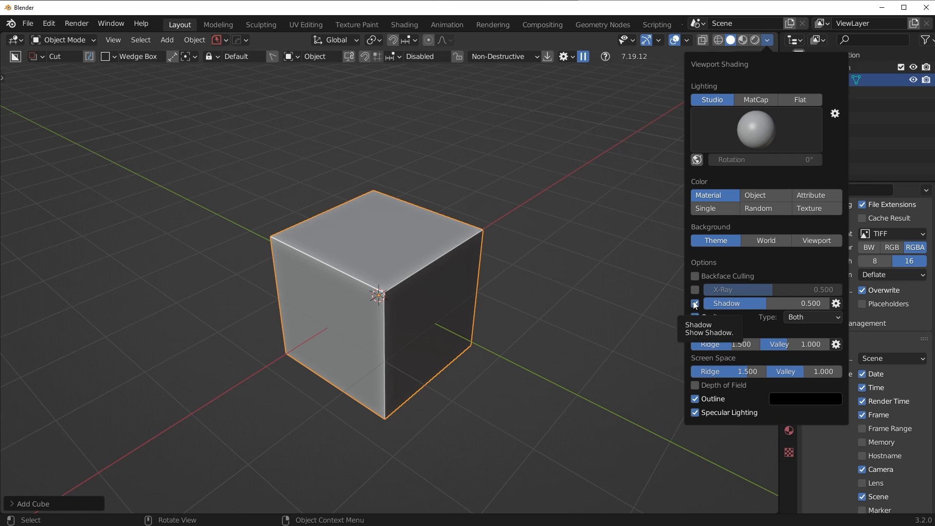
{"action": "left_click", "coordinate": [695, 317]}
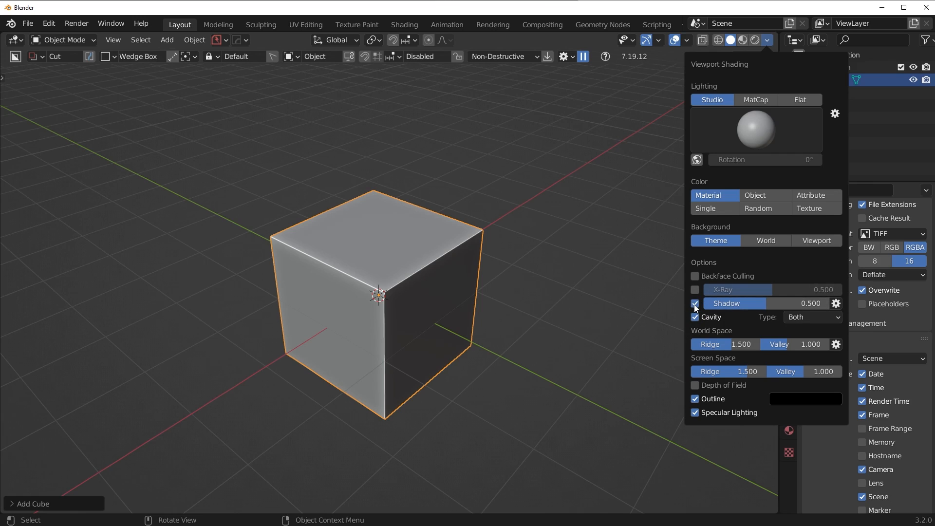
{"action": "mouse_move", "coordinate": [696, 304]}
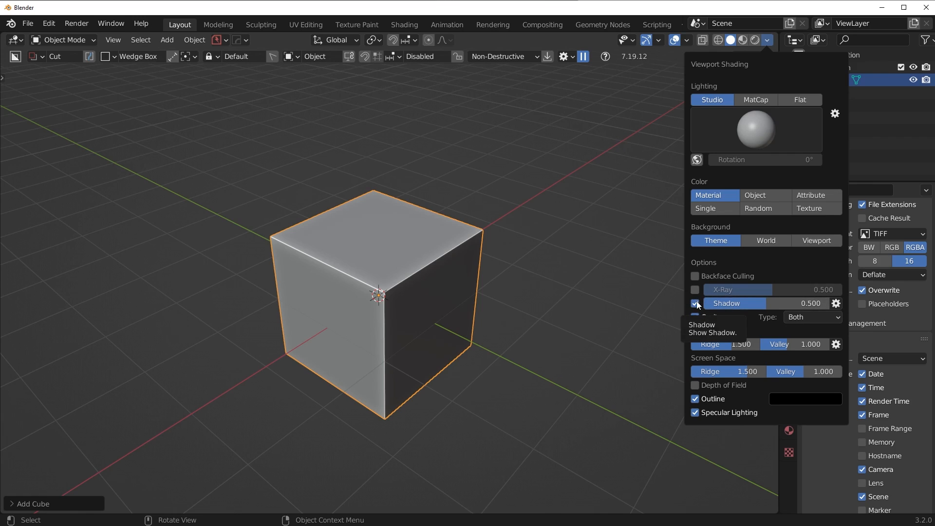
{"action": "left_click", "coordinate": [695, 317]}
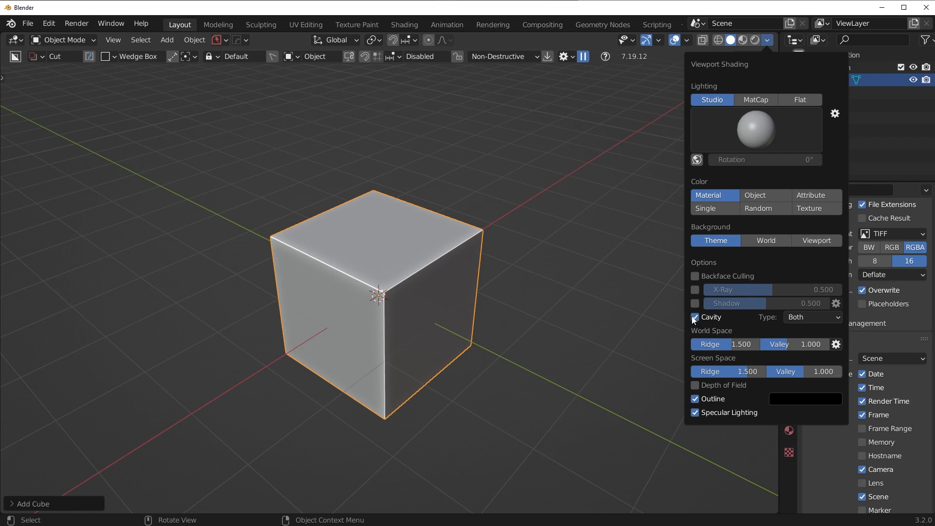
{"action": "left_click", "coordinate": [494, 263]}
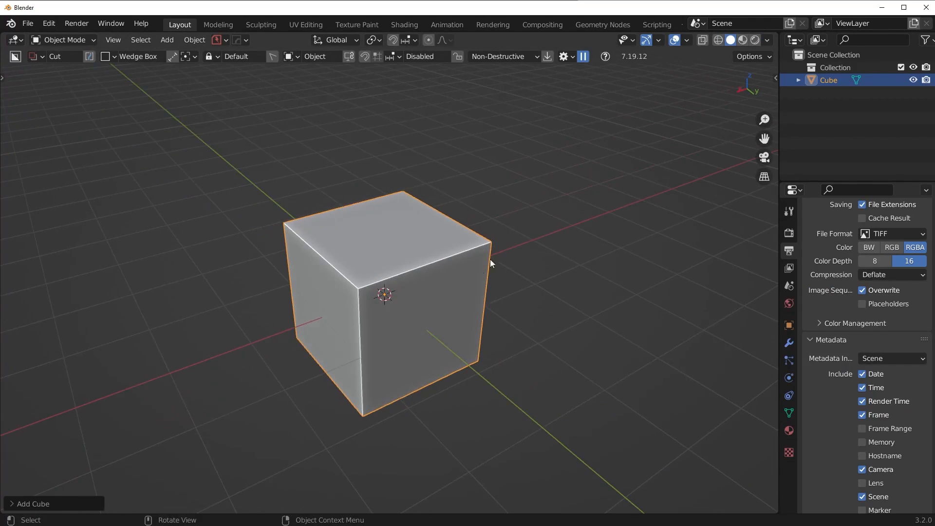
Step: Switch viewport lighting from Studio to MatCap, deselect the cube and orbit the view
{"action": "left_click", "coordinate": [768, 40]}
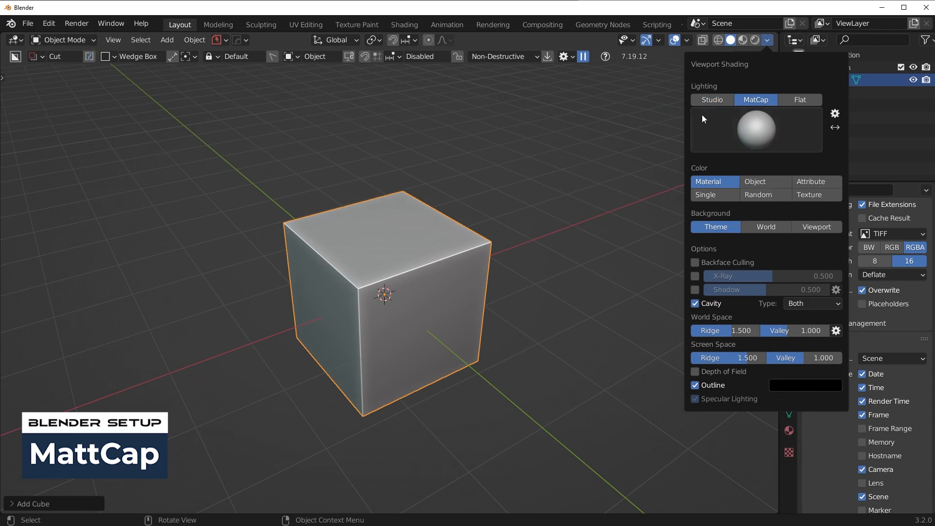
{"action": "left_click", "coordinate": [713, 99]}
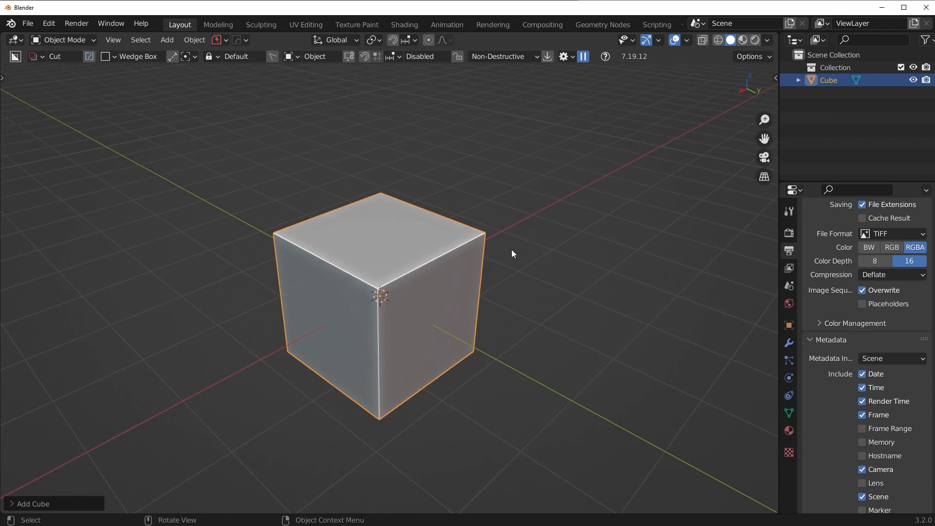
{"action": "left_click", "coordinate": [767, 40]}
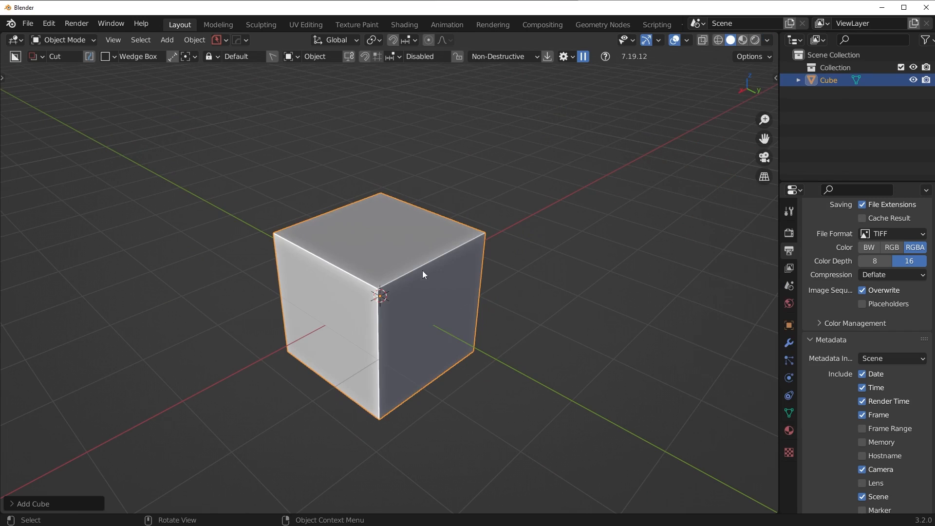
{"action": "left_click", "coordinate": [767, 40]}
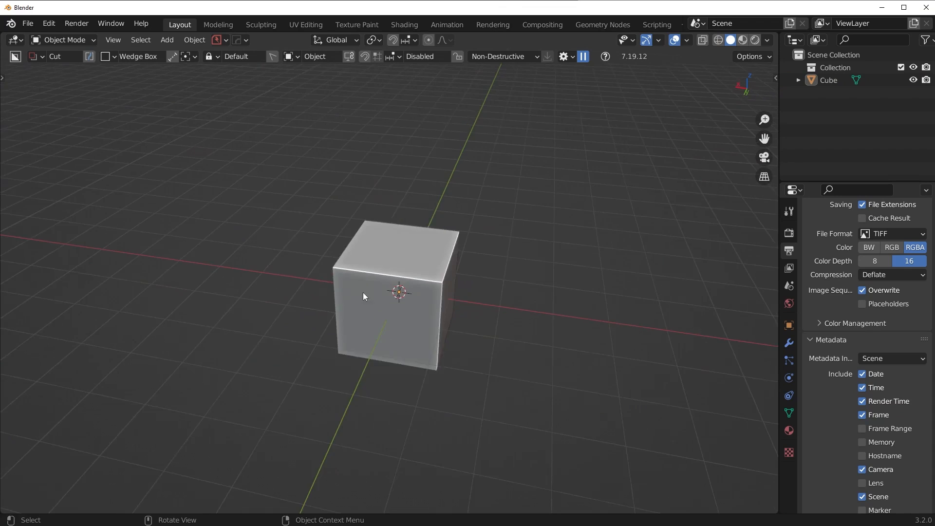
{"action": "left_click_drag", "start_coordinate": [364, 296], "coordinate": [394, 298]}
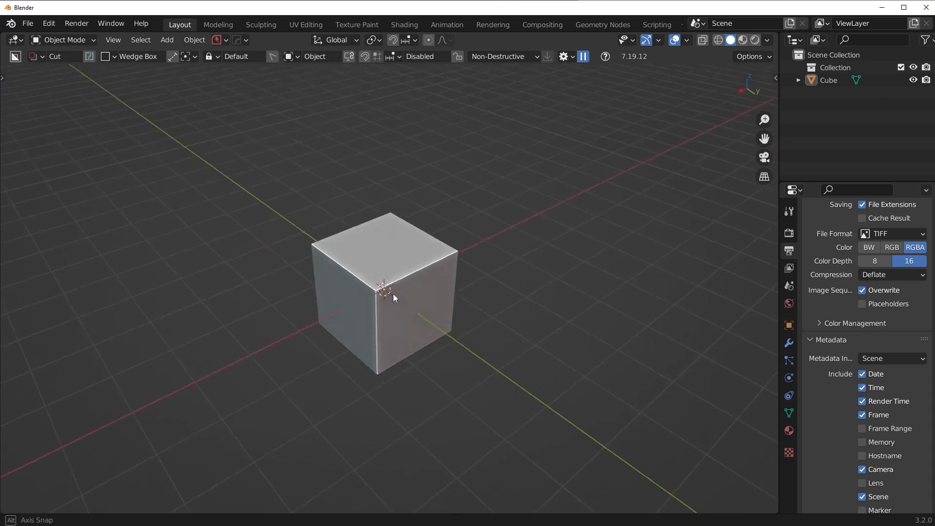
Step: Try the Text Info and Statistics overlays, then enable the Extras overlay
{"action": "left_click", "coordinate": [689, 40]}
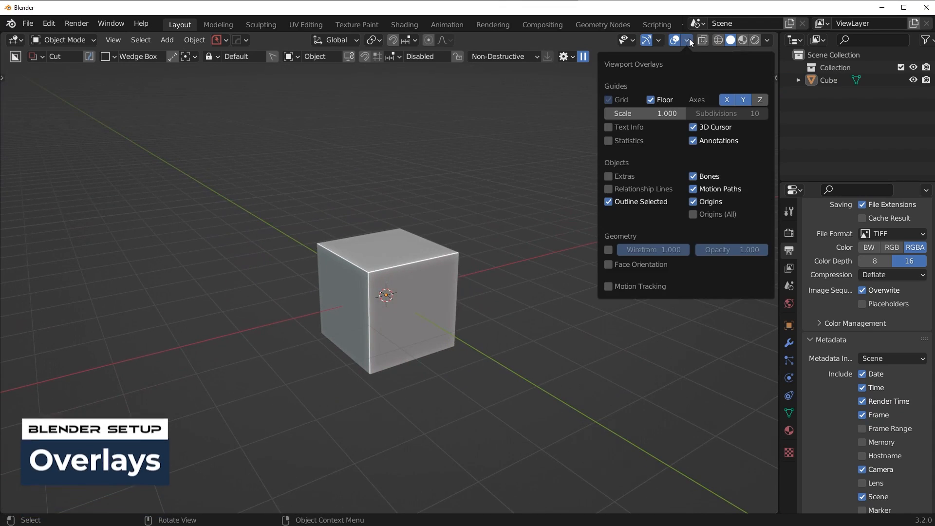
{"action": "left_click", "coordinate": [608, 127]}
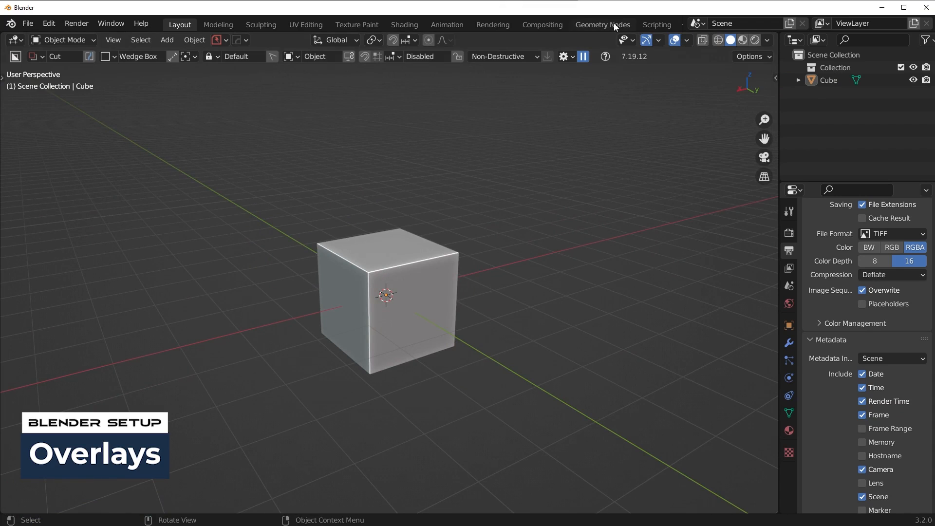
{"action": "left_click", "coordinate": [679, 40]}
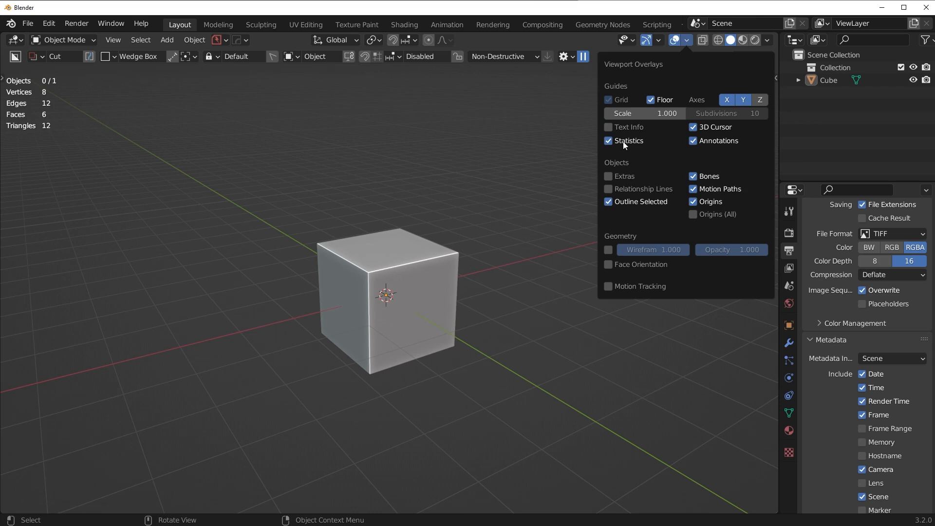
{"action": "left_click", "coordinate": [608, 141]}
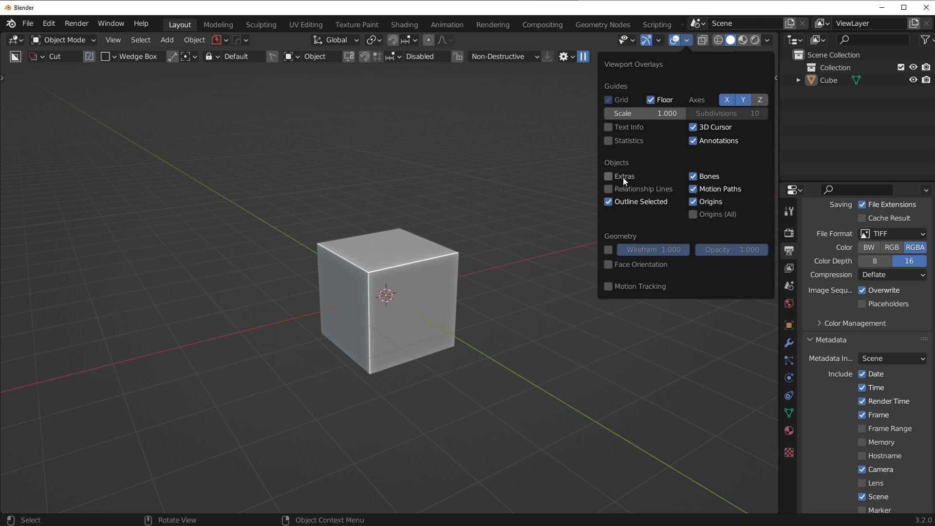
{"action": "left_click", "coordinate": [608, 176]}
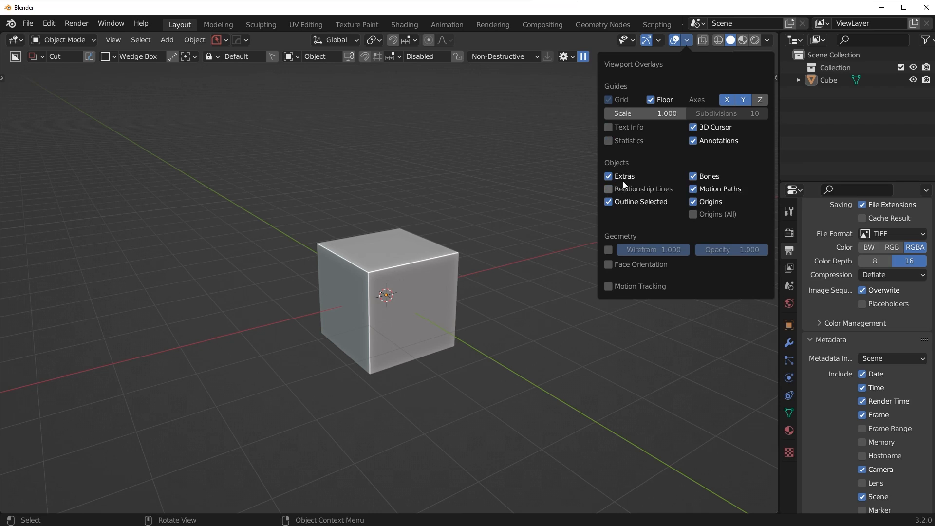
{"action": "left_click", "coordinate": [608, 176]}
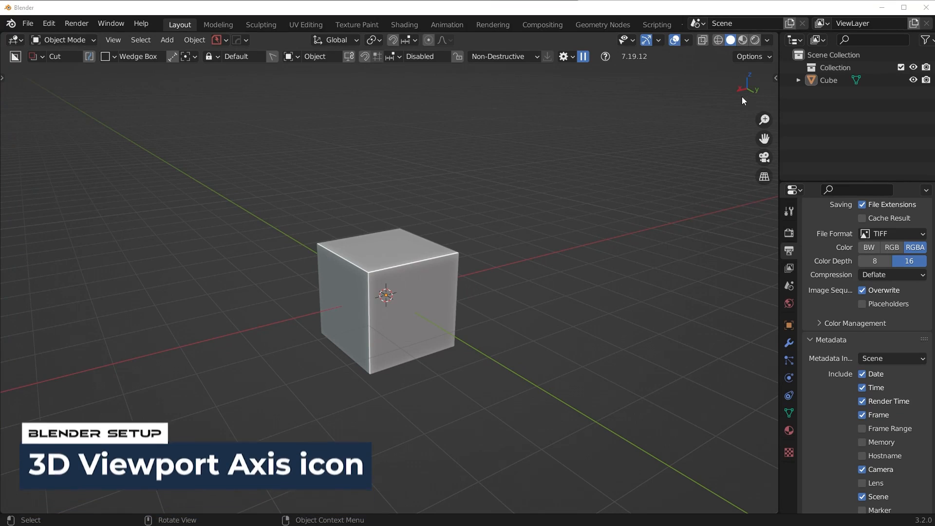
{"action": "mouse_move", "coordinate": [773, 109]}
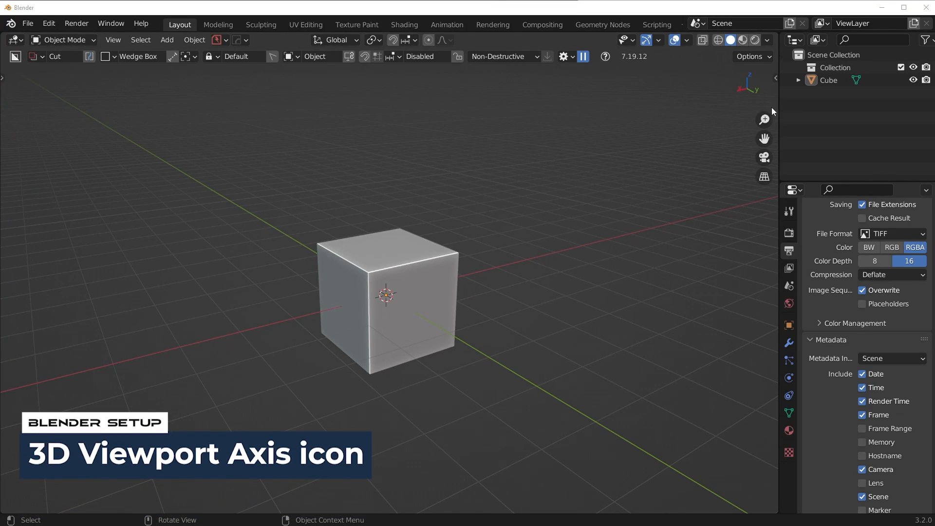
{"action": "mouse_move", "coordinate": [752, 93]}
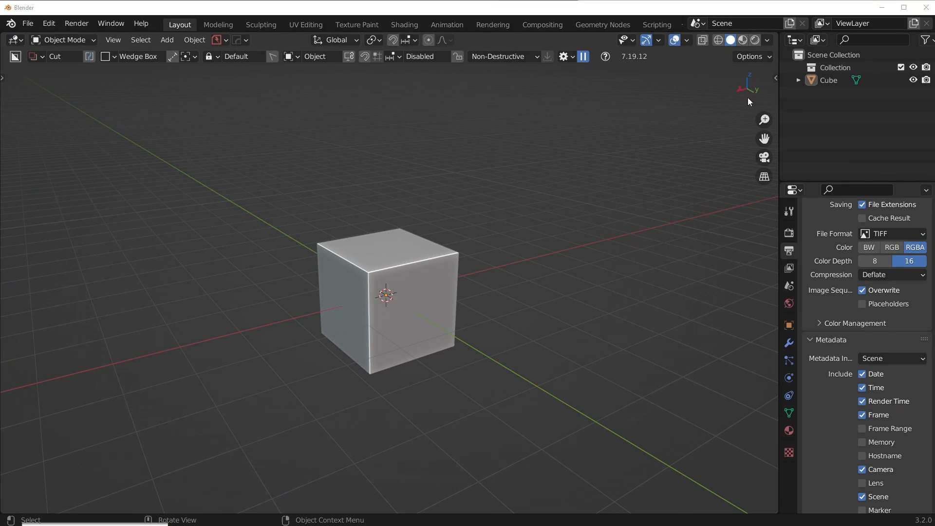
{"action": "mouse_move", "coordinate": [49, 23]}
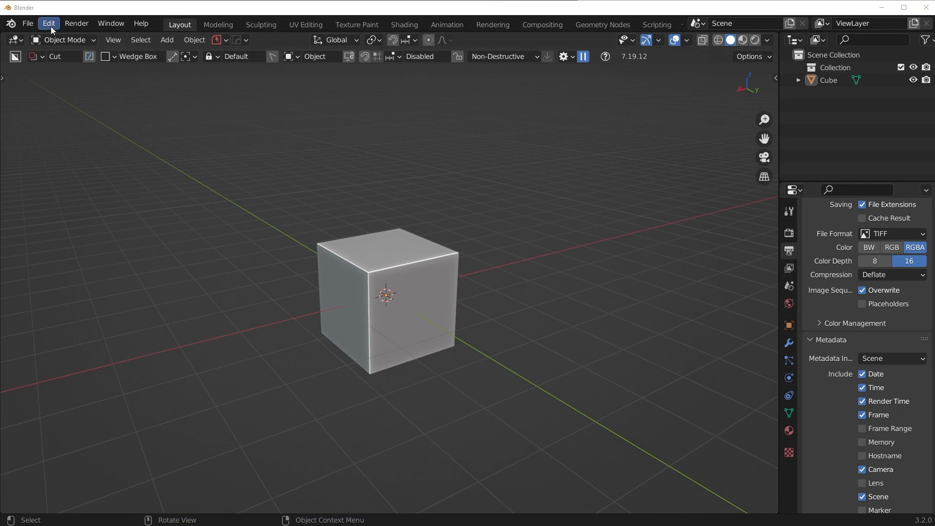
Step: In Viewport preferences, set the 3D Viewport Axis to Interactive Navigation
{"action": "left_click", "coordinate": [47, 24]}
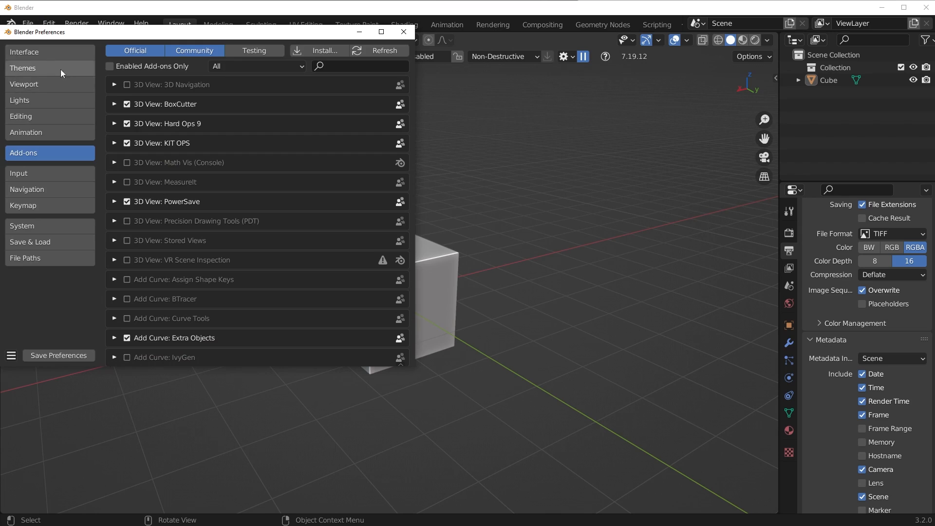
{"action": "left_click", "coordinate": [25, 52]}
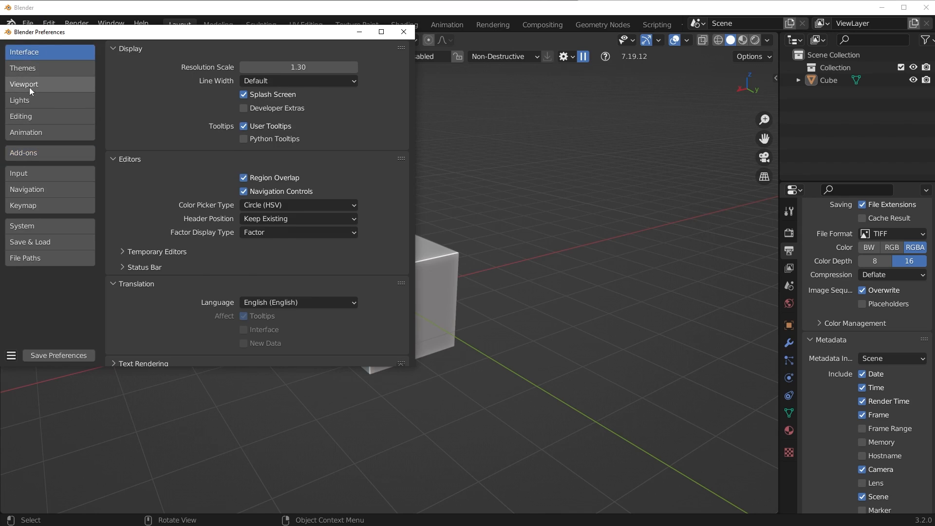
{"action": "left_click", "coordinate": [25, 84]}
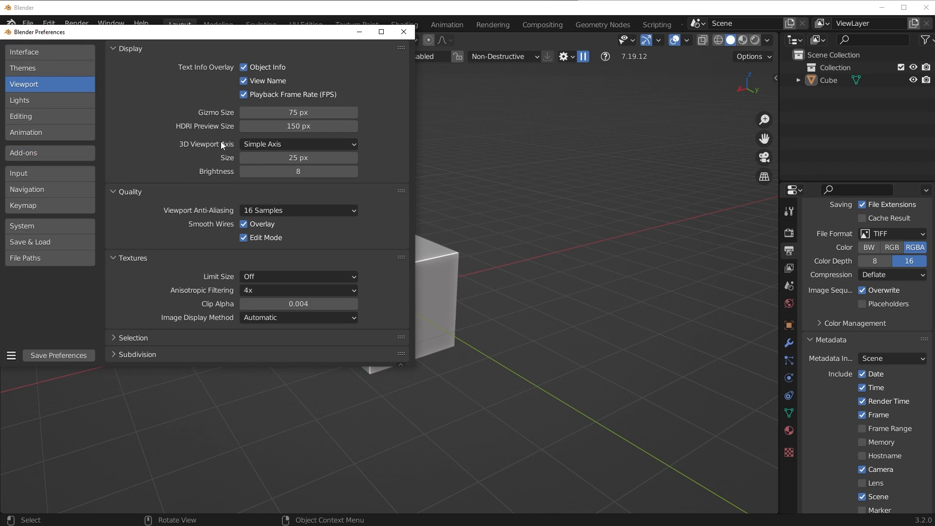
{"action": "left_click", "coordinate": [298, 145]}
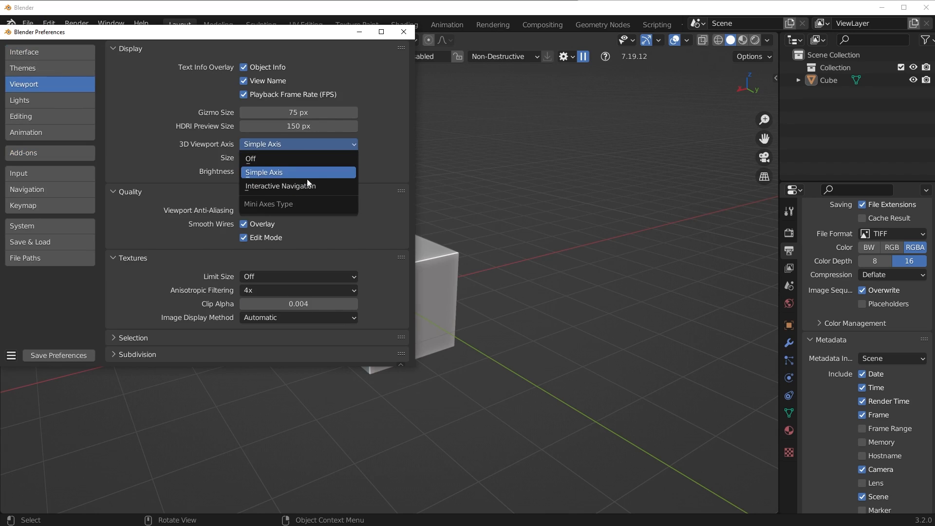
{"action": "left_click", "coordinate": [281, 186]}
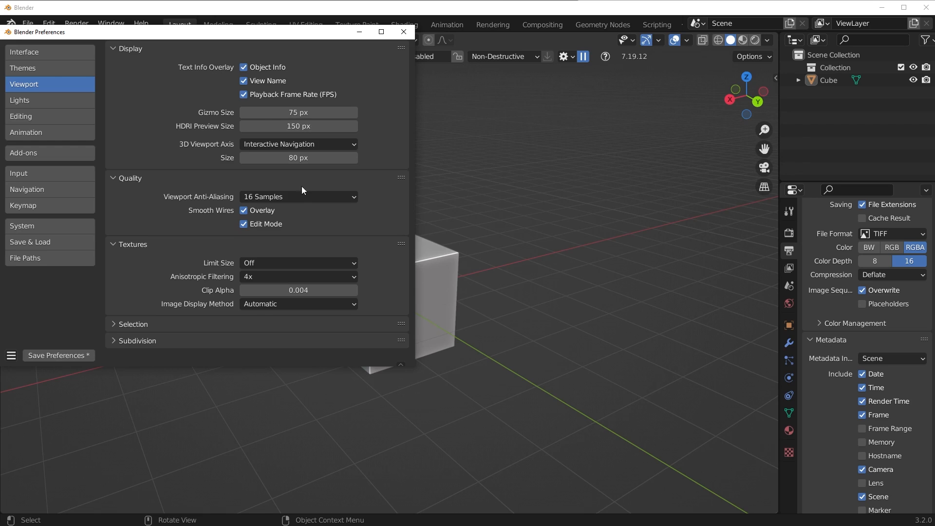
{"action": "mouse_move", "coordinate": [708, 99]}
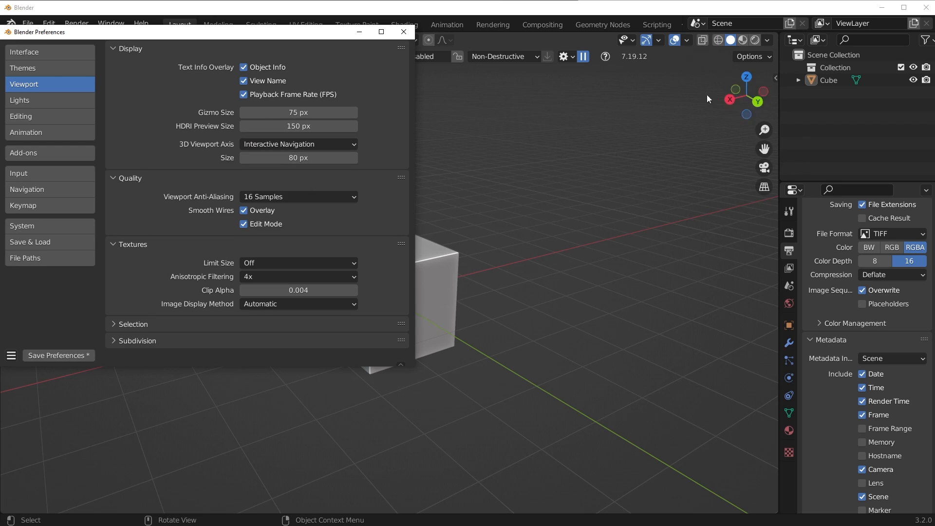
{"action": "mouse_move", "coordinate": [714, 101]}
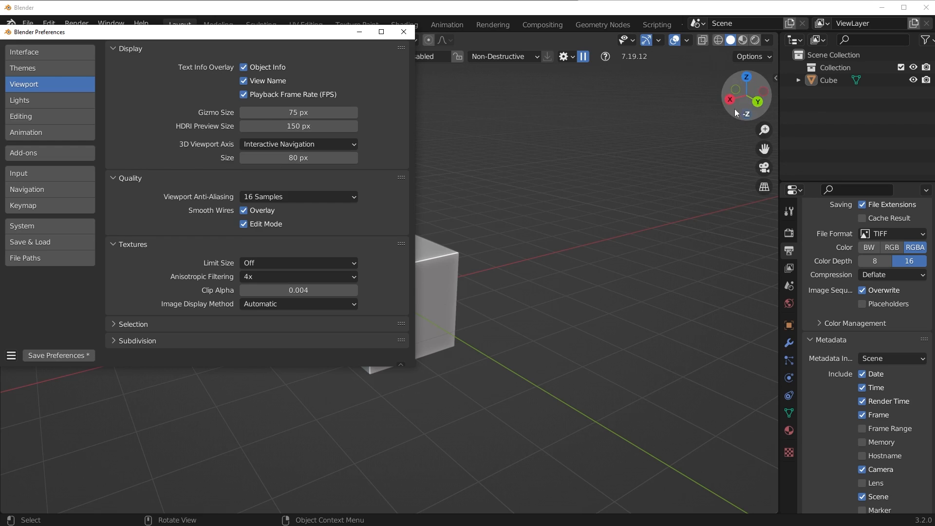
Step: Turn the viewport axis indicator Off, then back to Simple Axis, and orbit the cube
{"action": "left_click", "coordinate": [299, 144]}
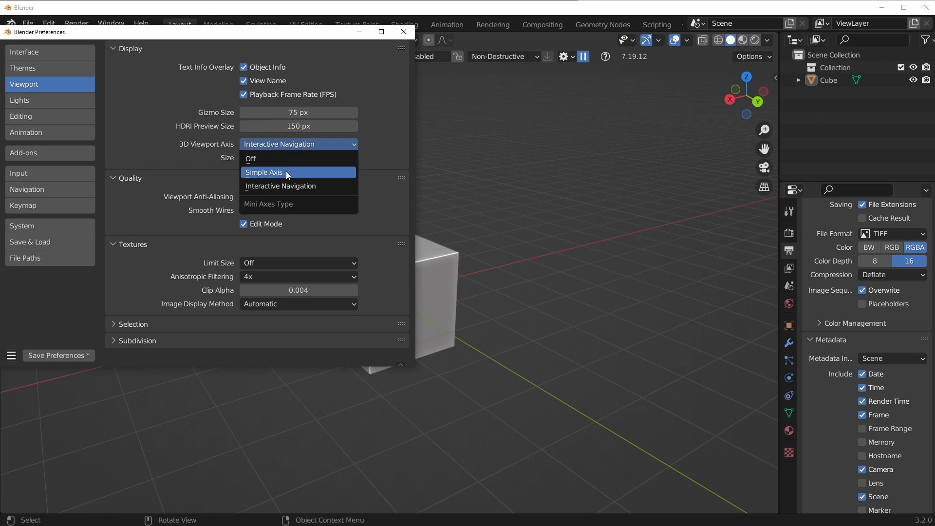
{"action": "left_click", "coordinate": [251, 159]}
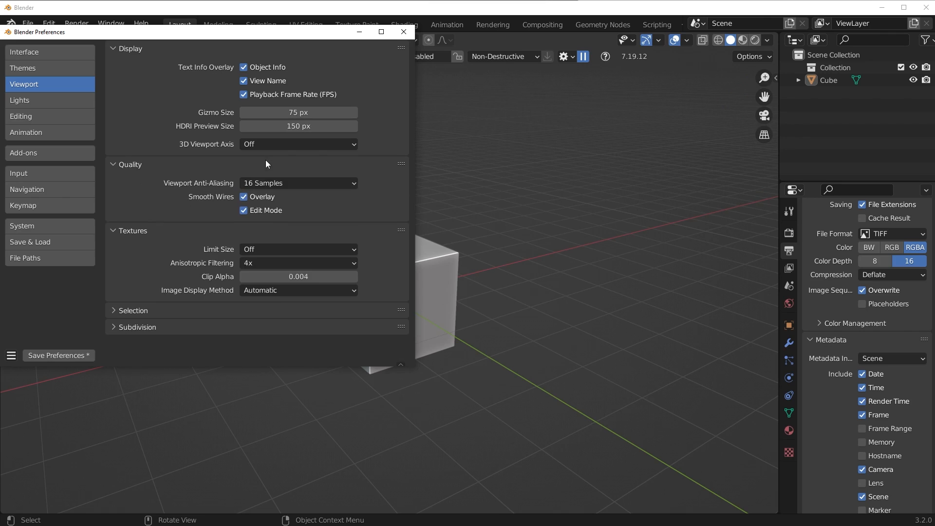
{"action": "left_click", "coordinate": [298, 144]}
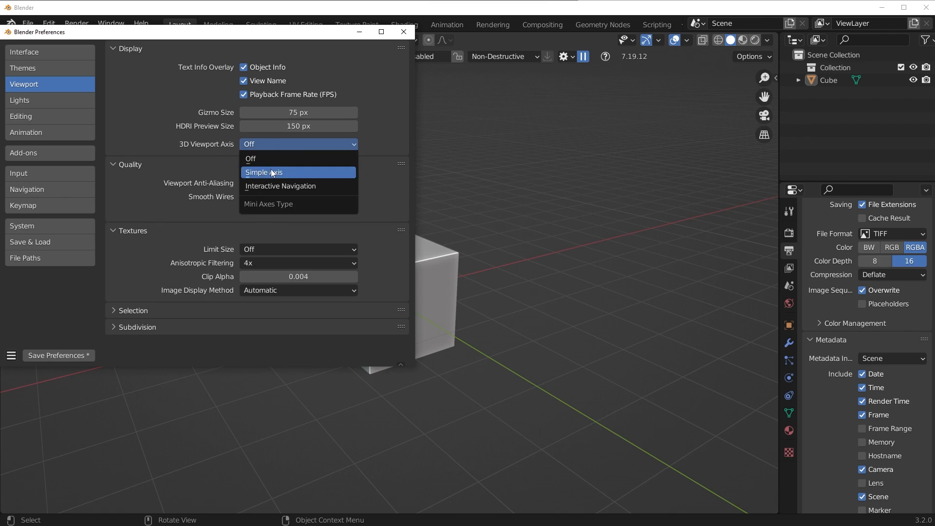
{"action": "left_click", "coordinate": [263, 172]}
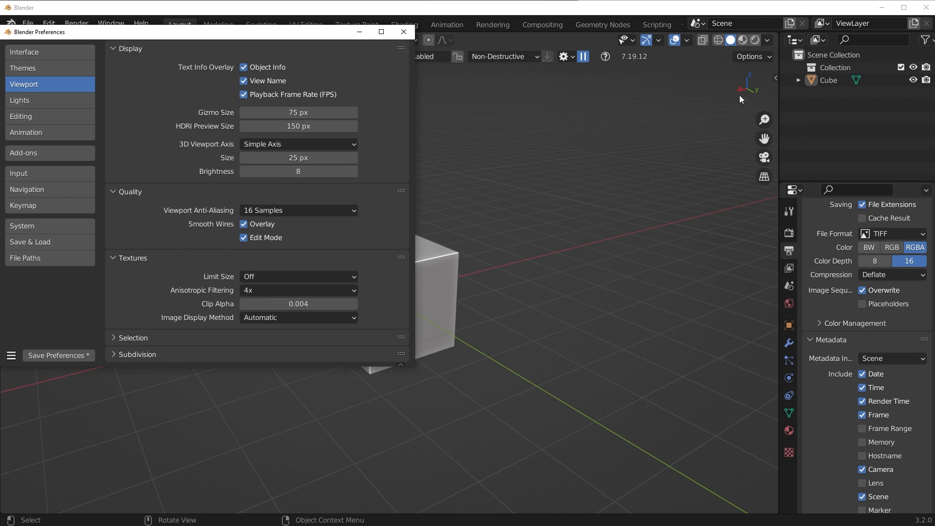
{"action": "left_click", "coordinate": [402, 31]}
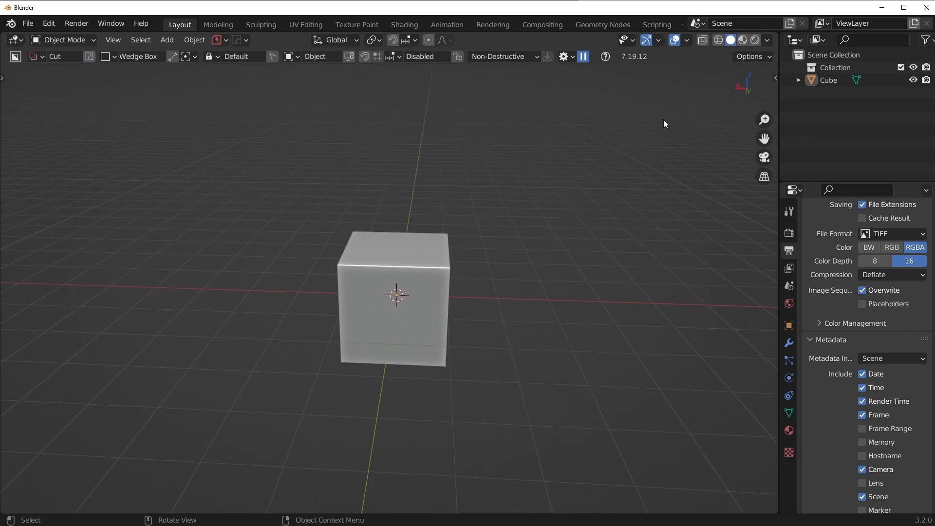
{"action": "mouse_move", "coordinate": [735, 91]}
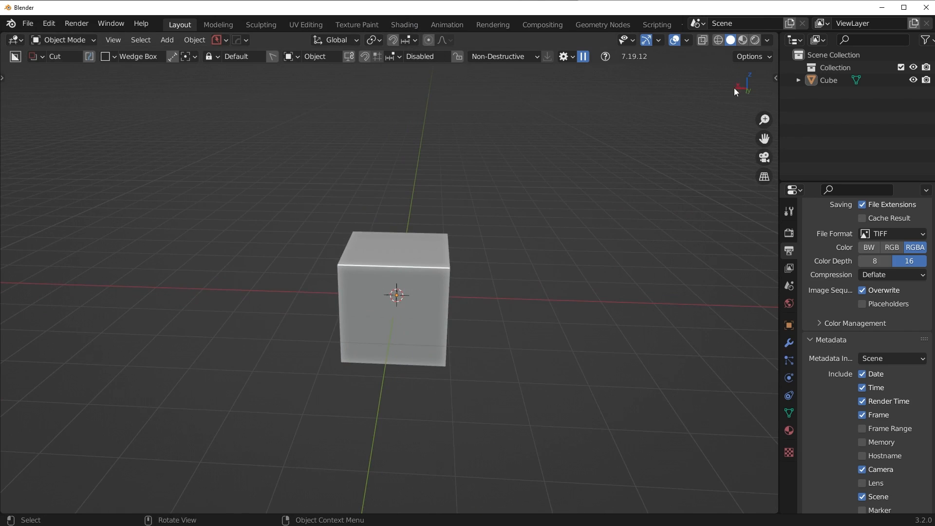
{"action": "mouse_move", "coordinate": [746, 94]}
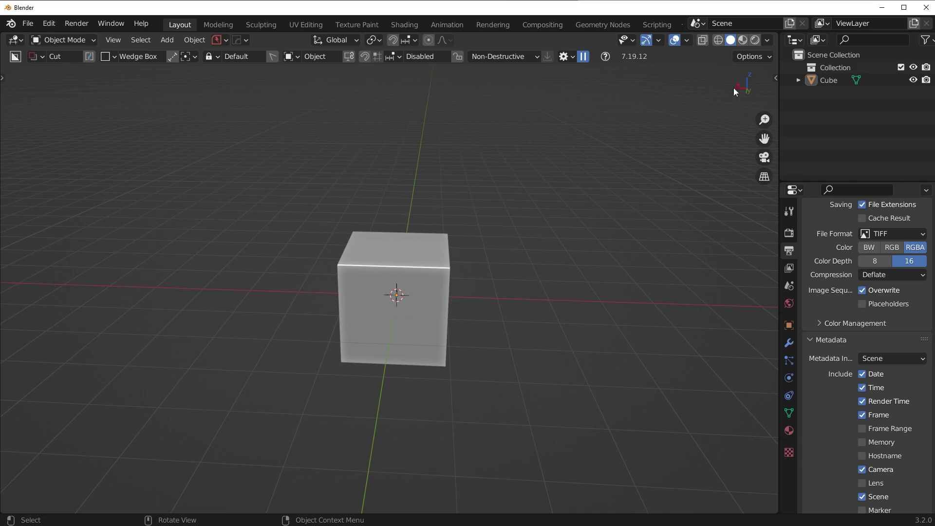
{"action": "mouse_move", "coordinate": [751, 76]}
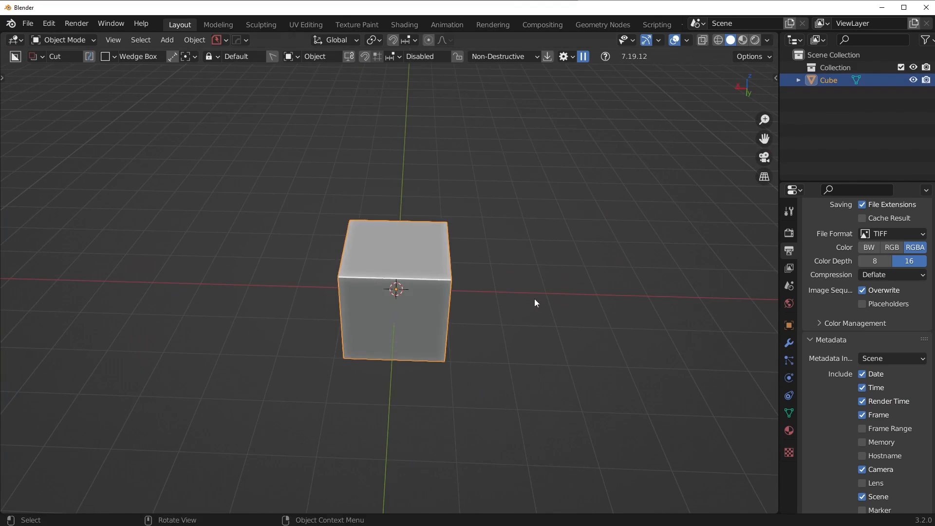
{"action": "left_click_drag", "start_coordinate": [535, 303], "coordinate": [673, 121]}
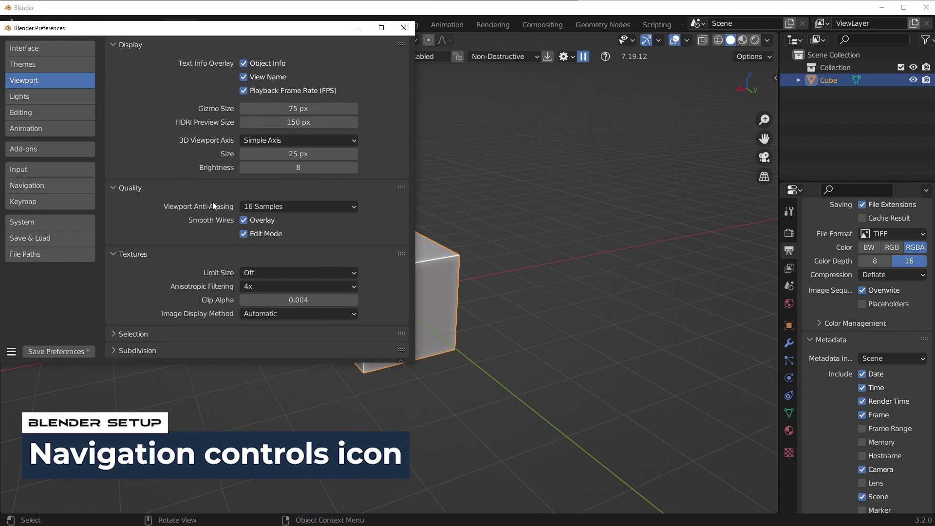
{"action": "mouse_move", "coordinate": [584, 145]}
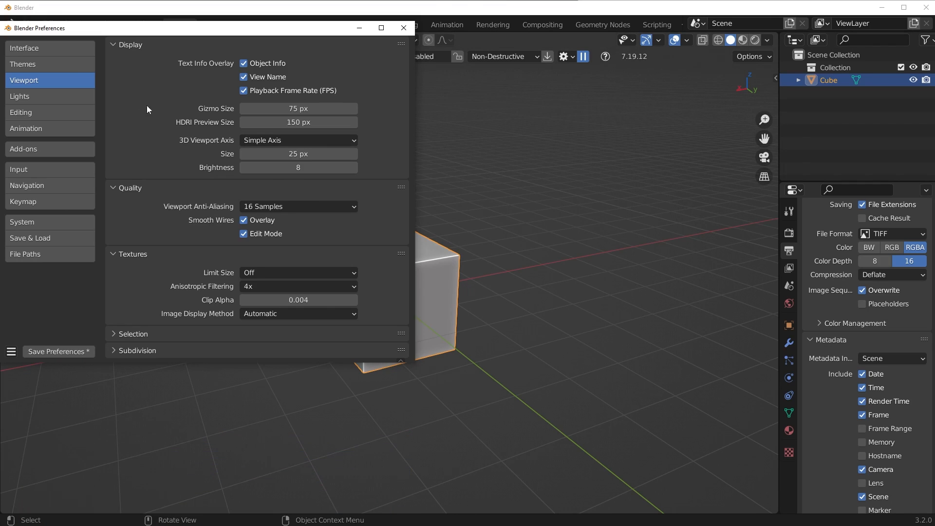
Step: Uncheck Navigation Controls under Interface > Editors and close Preferences
{"action": "left_click", "coordinate": [27, 48]}
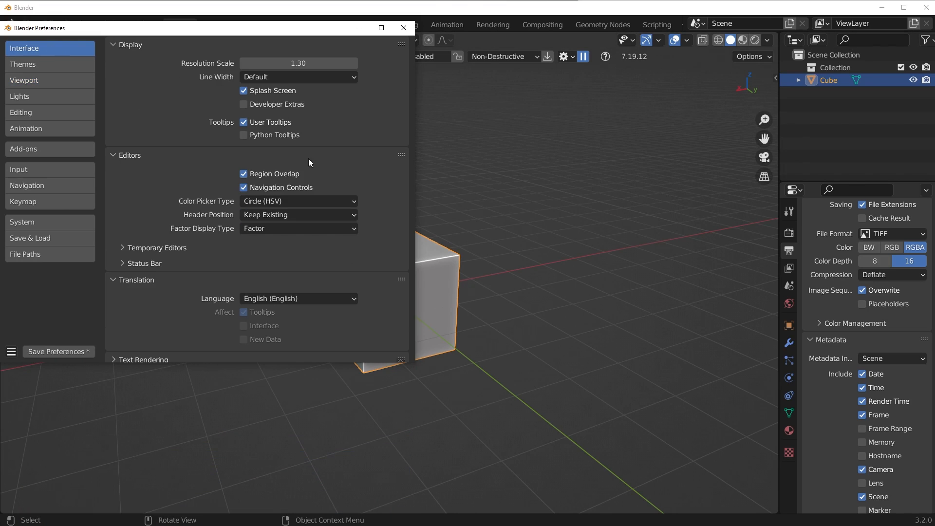
{"action": "left_click", "coordinate": [243, 188]}
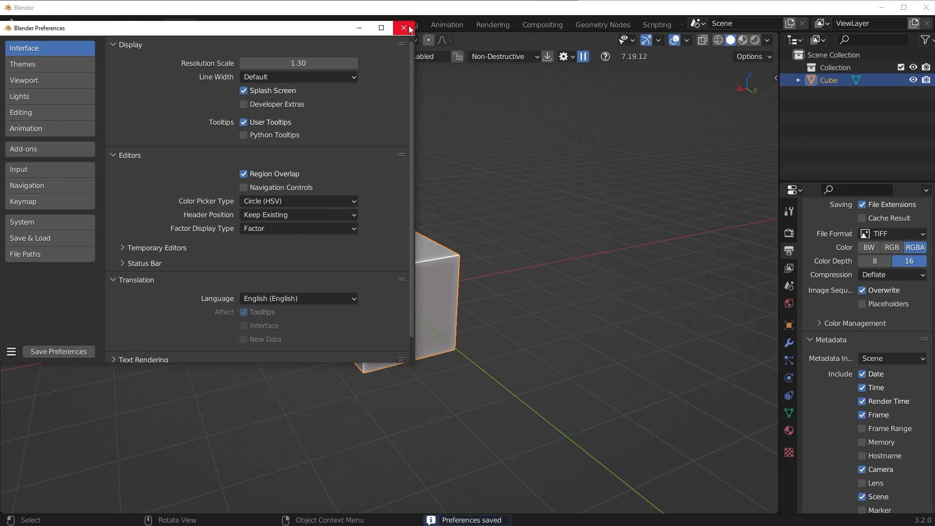
{"action": "left_click", "coordinate": [401, 28]}
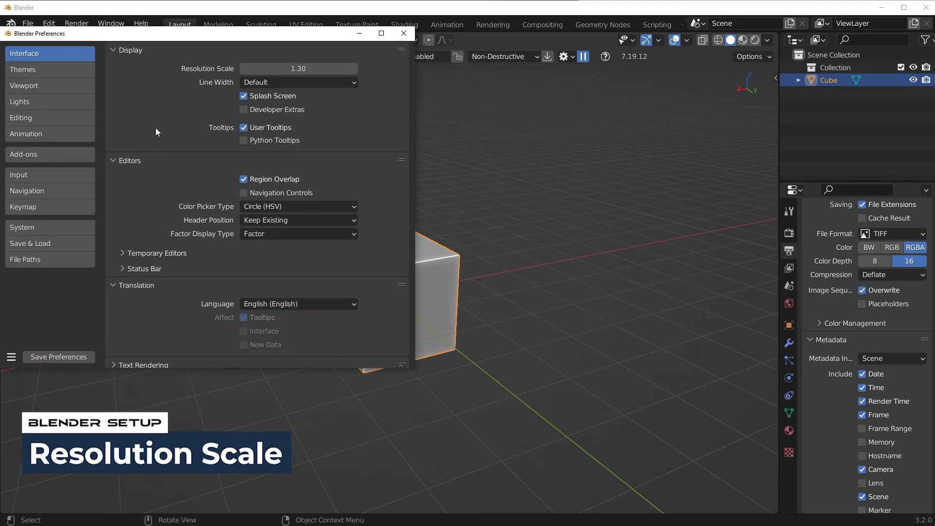
{"action": "mouse_move", "coordinate": [298, 71]}
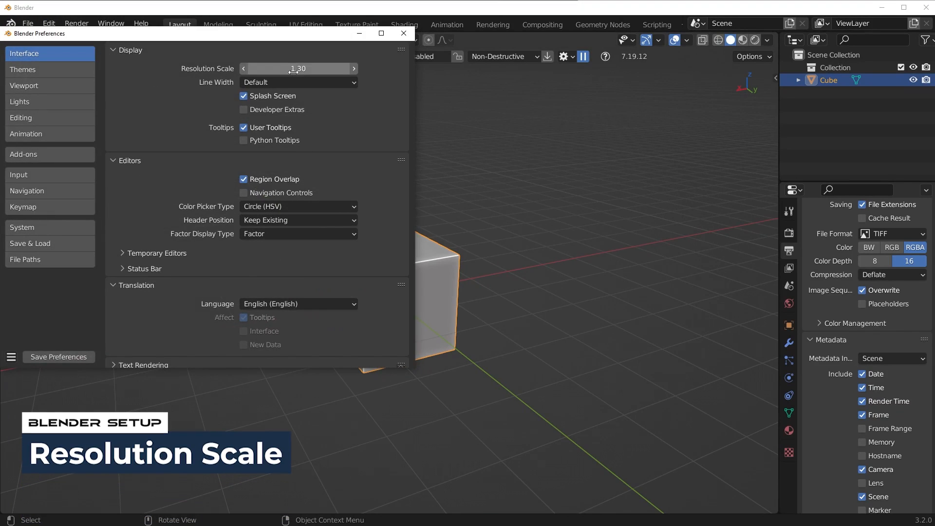
Step: Keep Resolution Scale at 1.30 and switch to the Themes section
{"action": "double_click", "coordinate": [298, 68]}
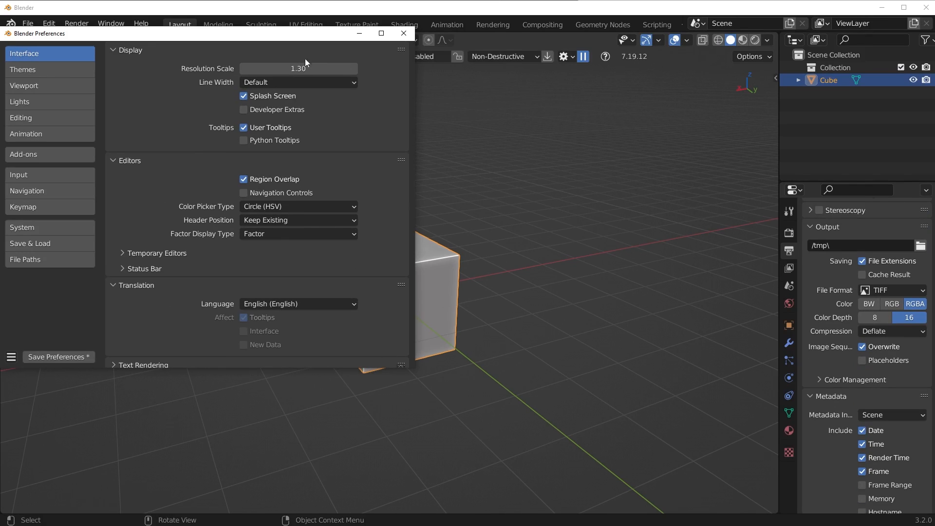
{"action": "mouse_move", "coordinate": [49, 154]}
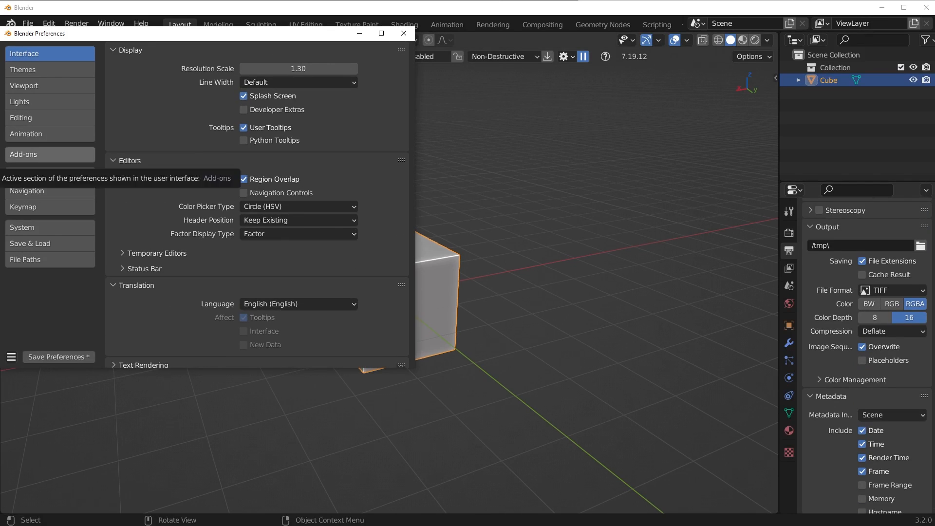
{"action": "left_click", "coordinate": [23, 70]}
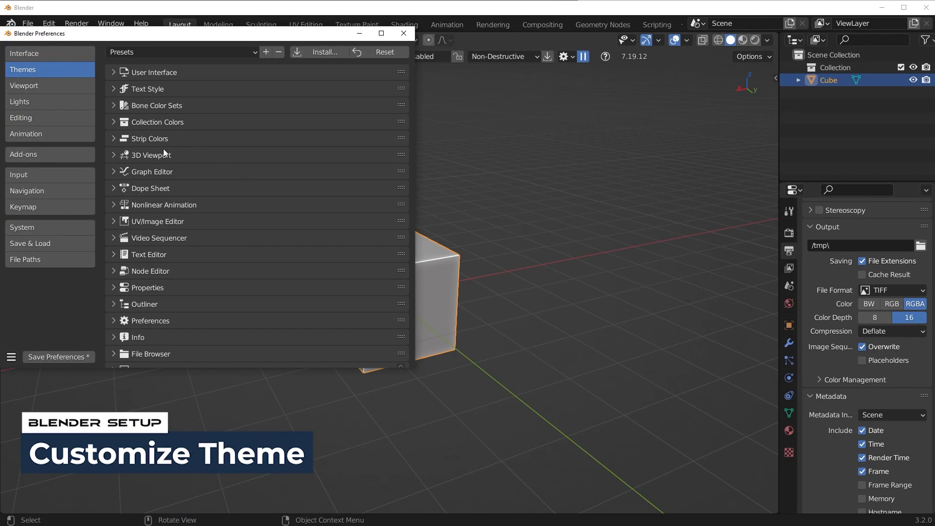
Step: Browse the 3D Viewport theme colours, then set viewport anti-aliasing to 16 Samples
{"action": "left_click", "coordinate": [112, 155]}
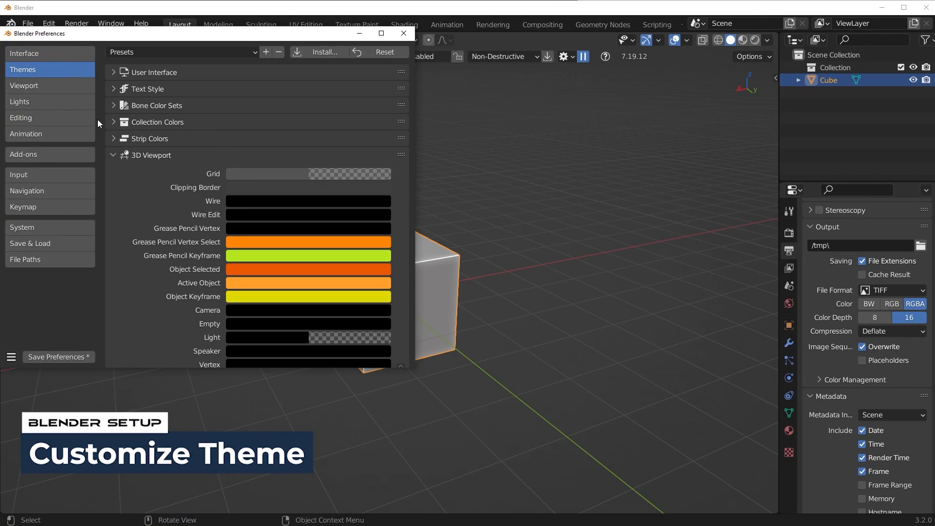
{"action": "scroll", "scroll_direction": "down", "scroll_amount": 3}
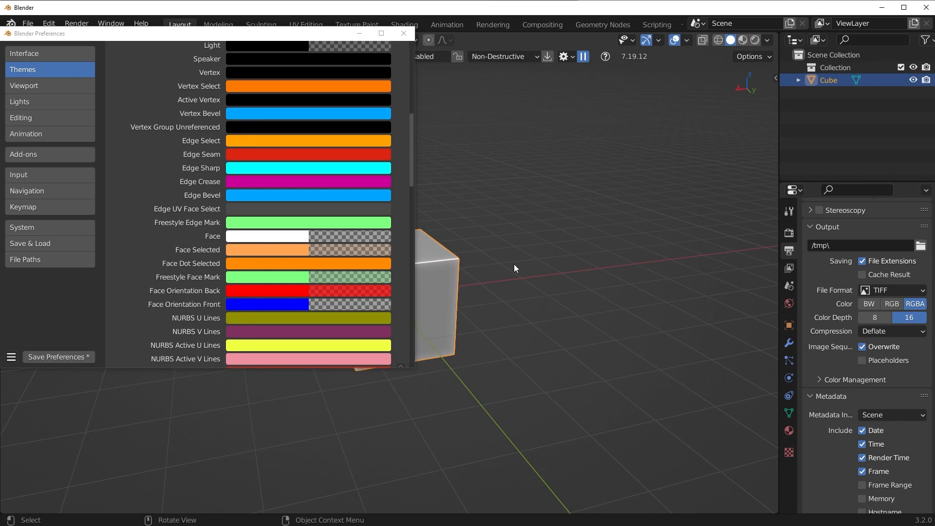
{"action": "left_click", "coordinate": [403, 33]}
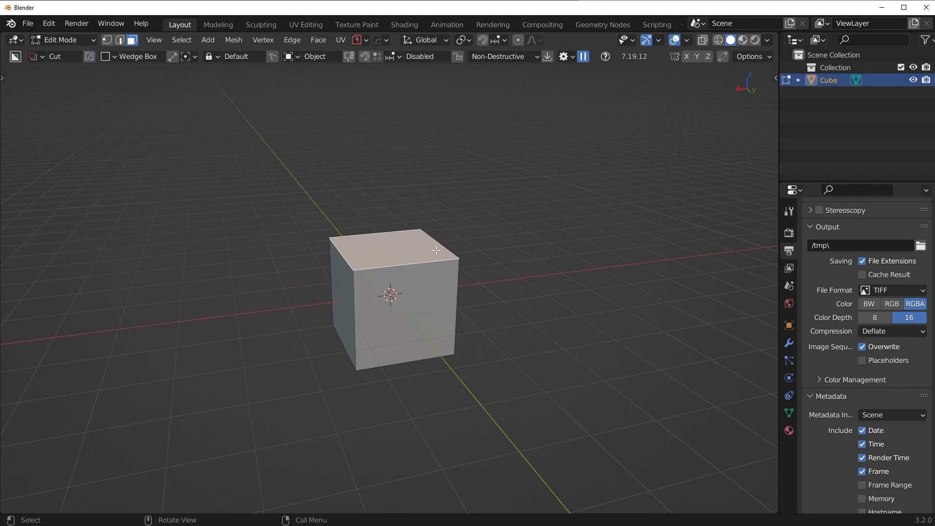
{"action": "left_click", "coordinate": [686, 40]}
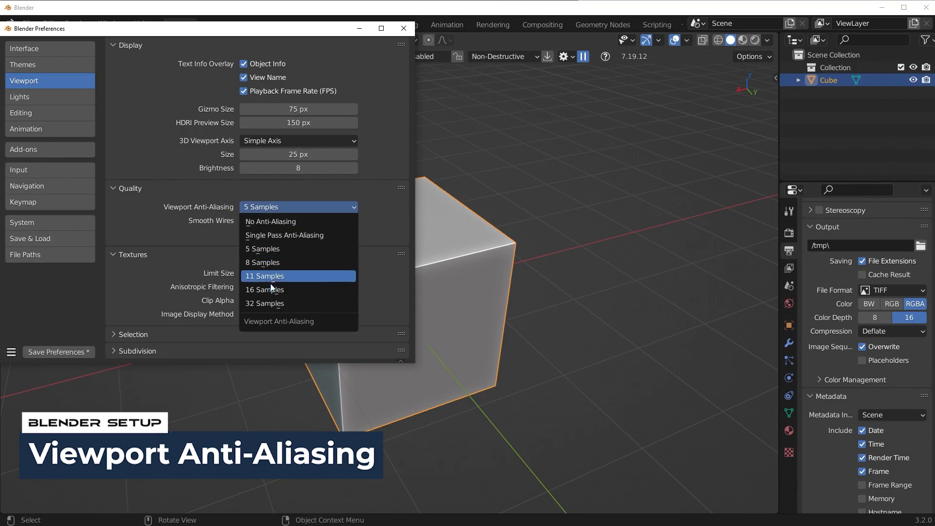
{"action": "left_click", "coordinate": [265, 290]}
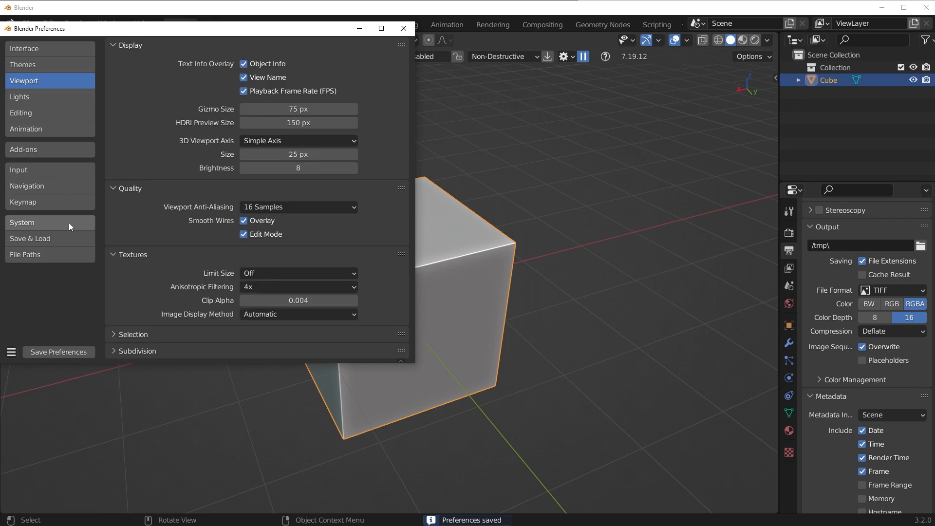
{"action": "left_click", "coordinate": [22, 222]}
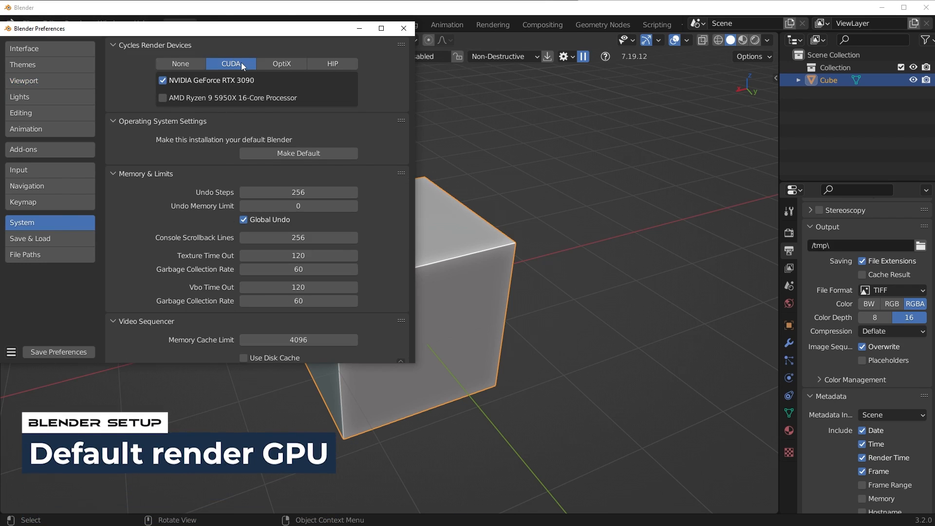
{"action": "mouse_move", "coordinate": [241, 64]}
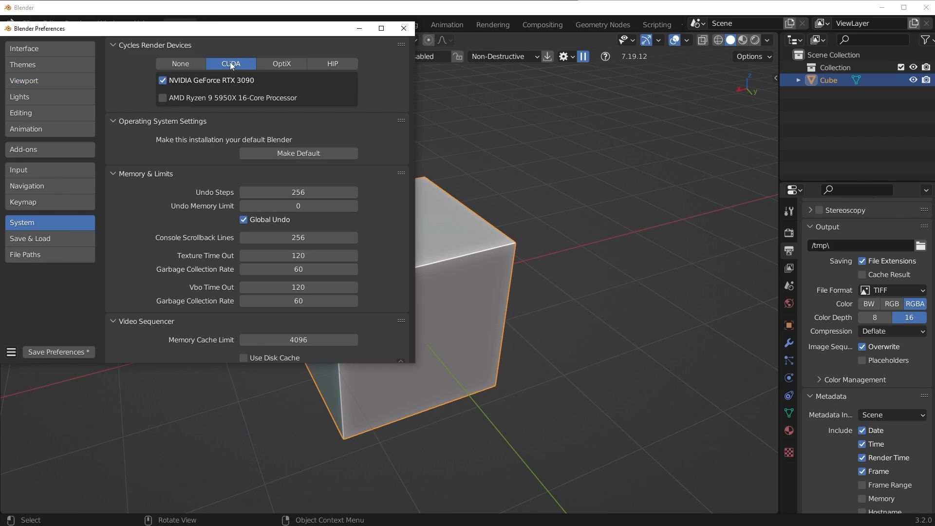
{"action": "mouse_move", "coordinate": [251, 82]}
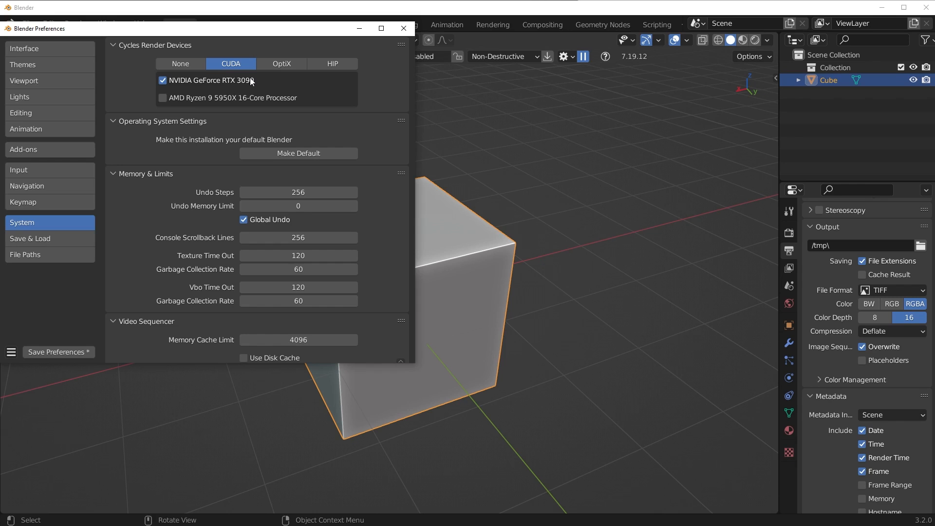
Step: Collapse the Memory & Limits section in System preferences
{"action": "left_click", "coordinate": [114, 174]}
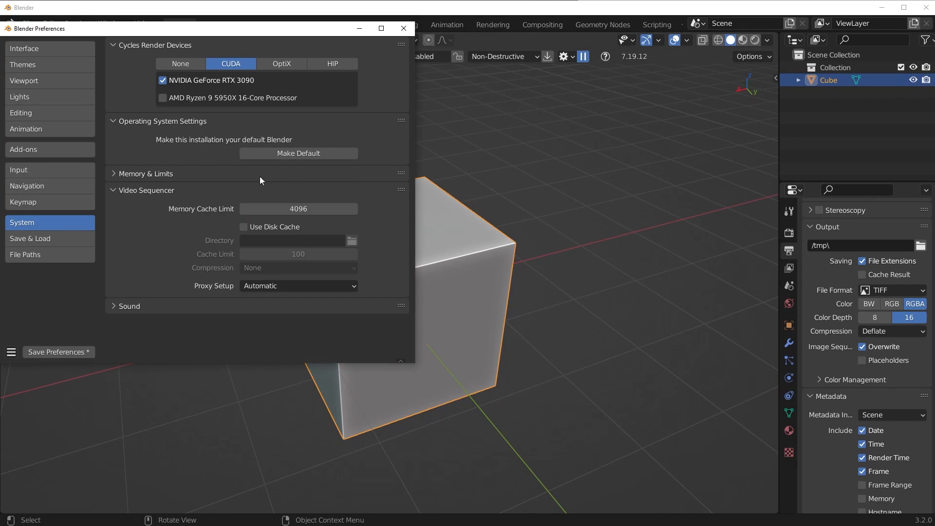
{"action": "left_click", "coordinate": [115, 173]}
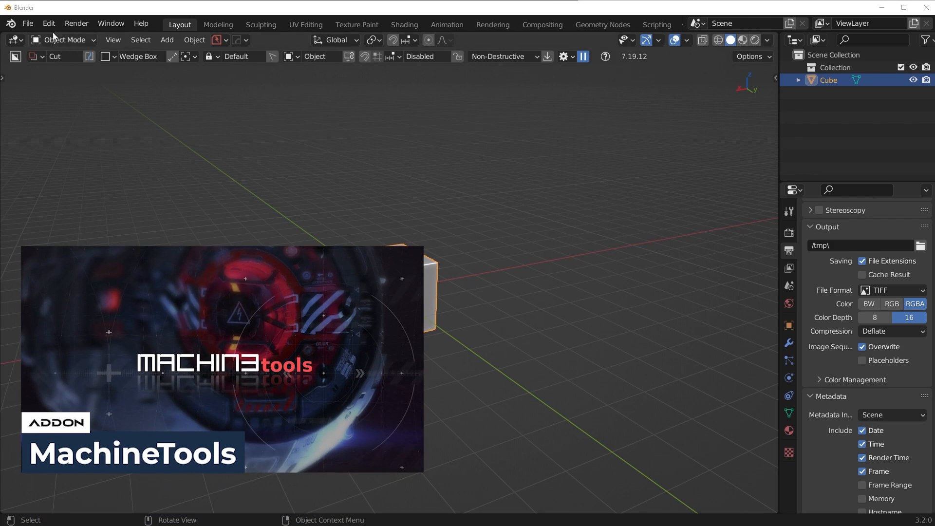
Step: Filter Add-ons preferences by 'machin3' and expand the MACHIN3tools entry
{"action": "left_click", "coordinate": [48, 23]}
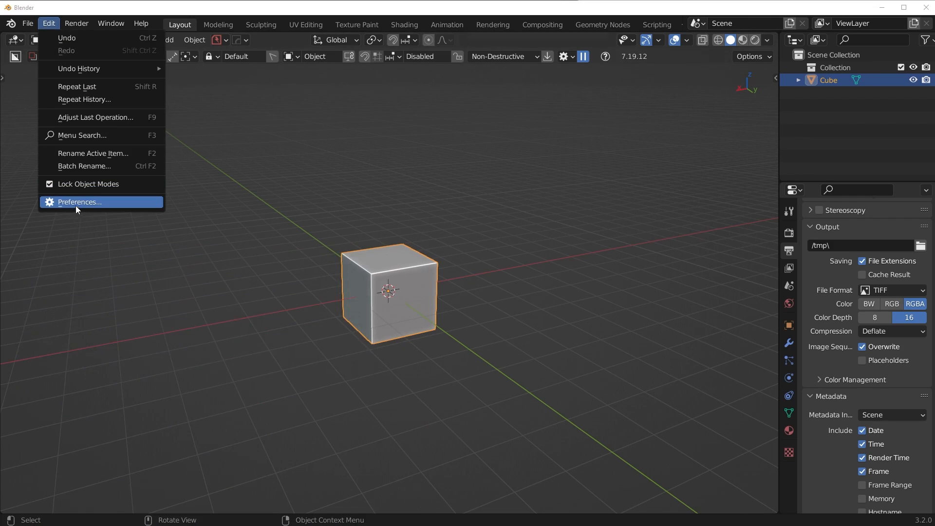
{"action": "left_click", "coordinate": [79, 202]}
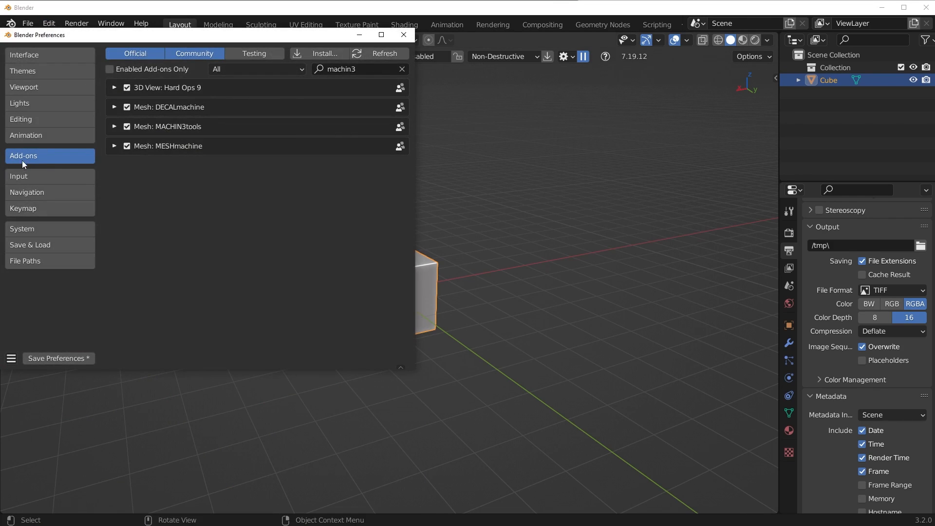
{"action": "mouse_move", "coordinate": [321, 57]}
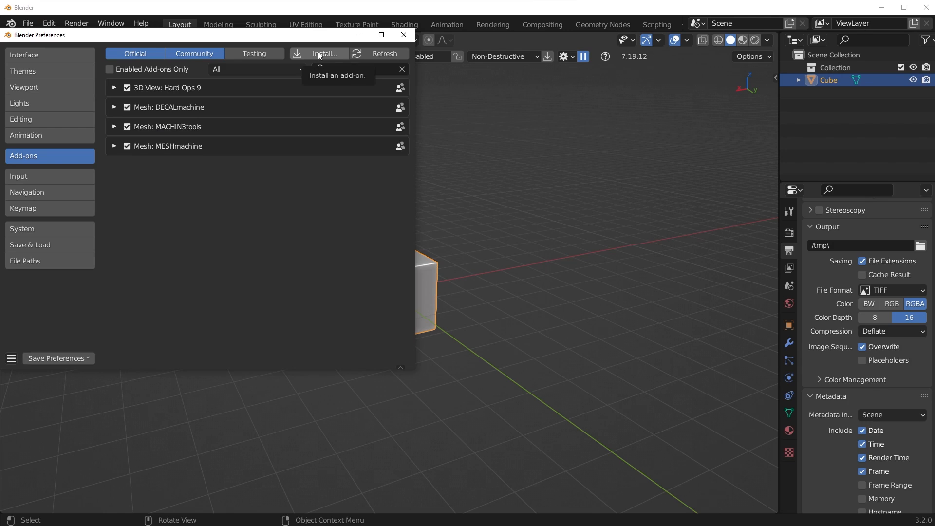
{"action": "type", "text": "machin3"}
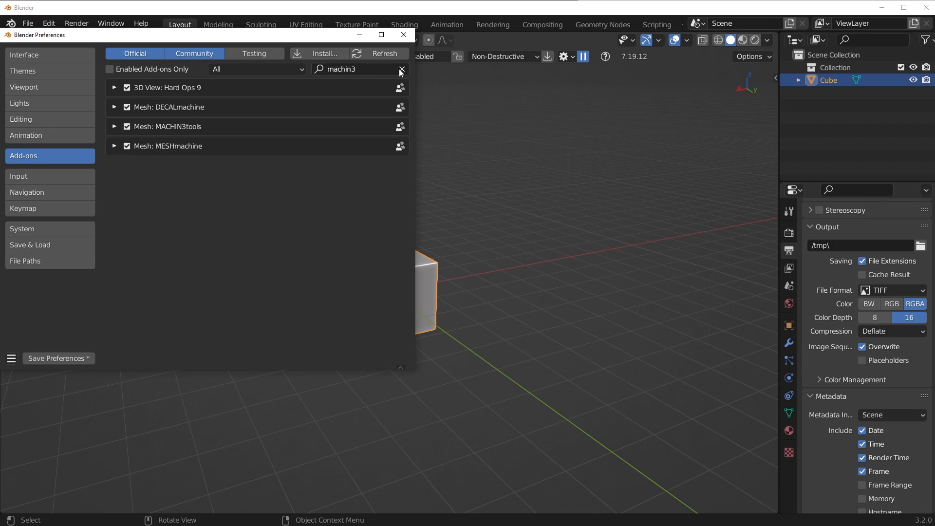
{"action": "left_click", "coordinate": [359, 69]}
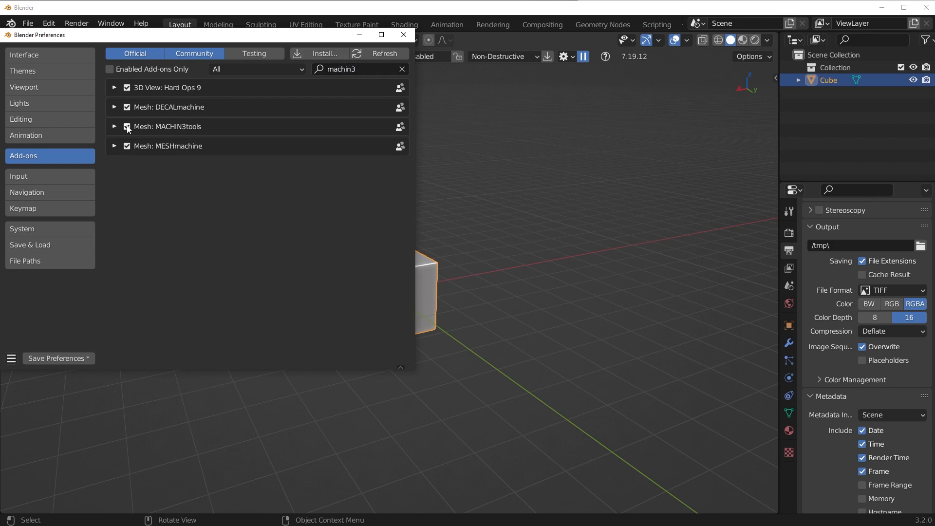
{"action": "left_click", "coordinate": [114, 127]}
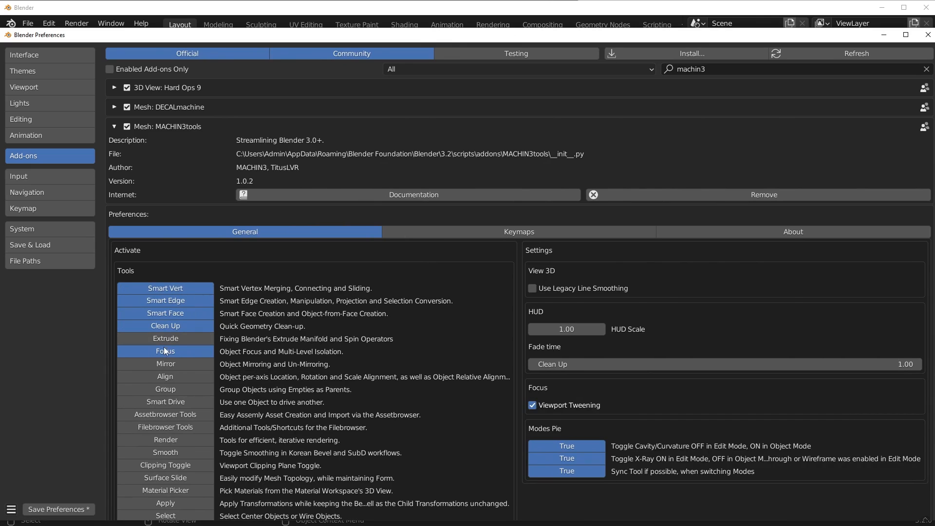
Step: Scroll through MACHIN3tools' tool toggles showing Smart Vert, Edge, Face, Clean Up and Focus active
{"action": "scroll", "scroll_direction": "down", "scroll_amount": 3}
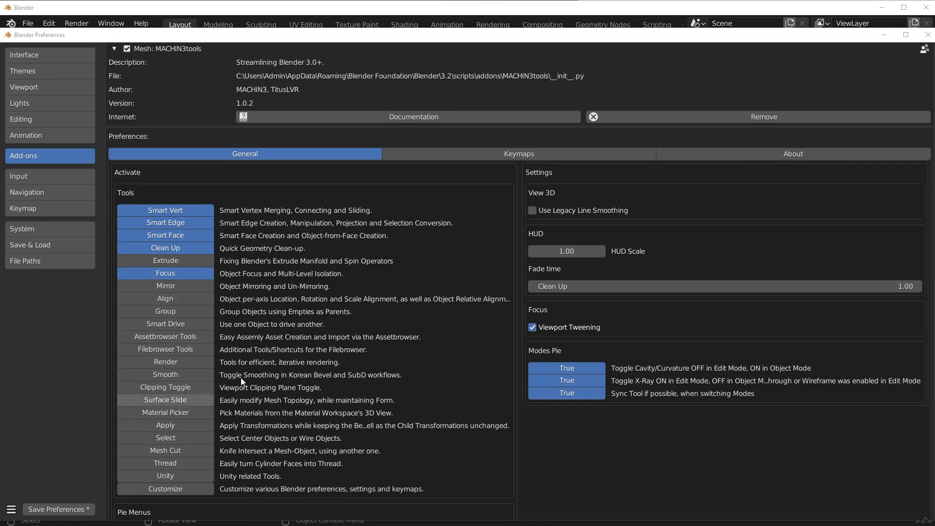
{"action": "mouse_move", "coordinate": [352, 335]}
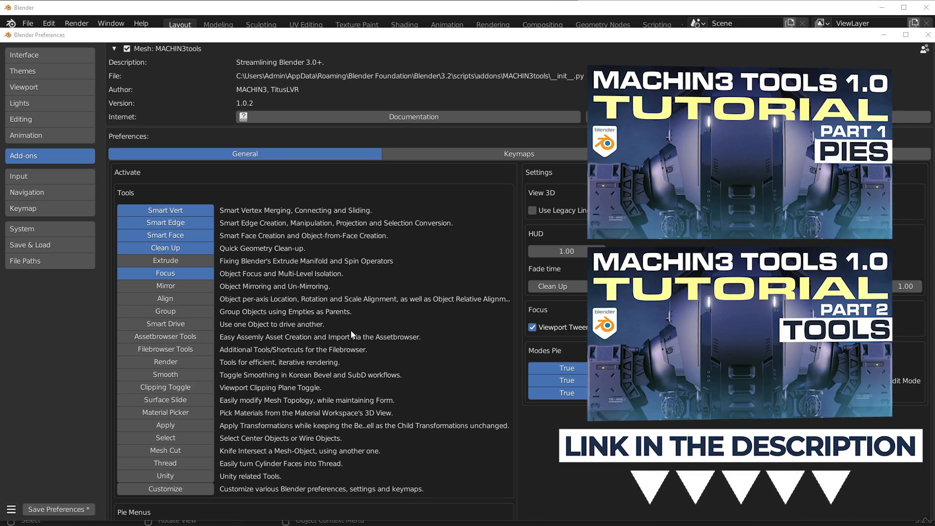
{"action": "mouse_move", "coordinate": [299, 279]}
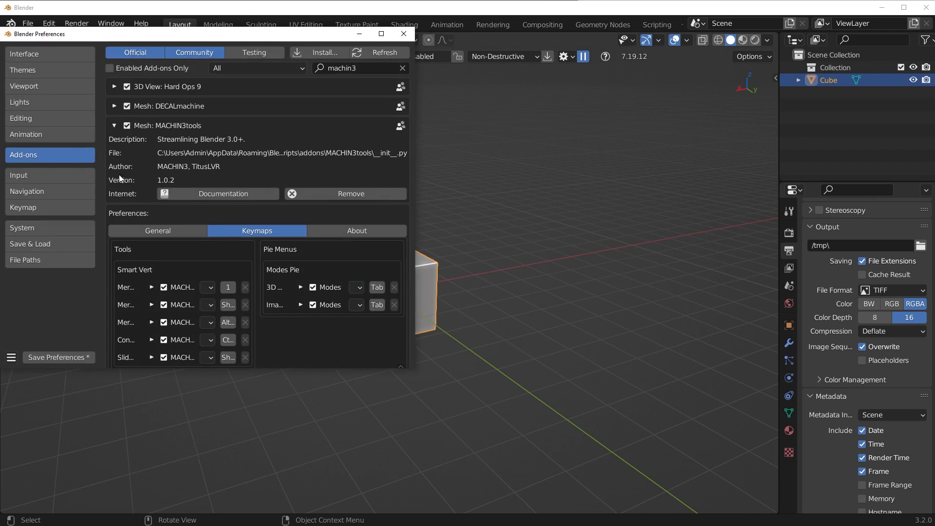
Step: Search add-ons for 'har' and 'box', review BoxCutter's Behavior options, then close Preferences
{"action": "type", "text": "har"}
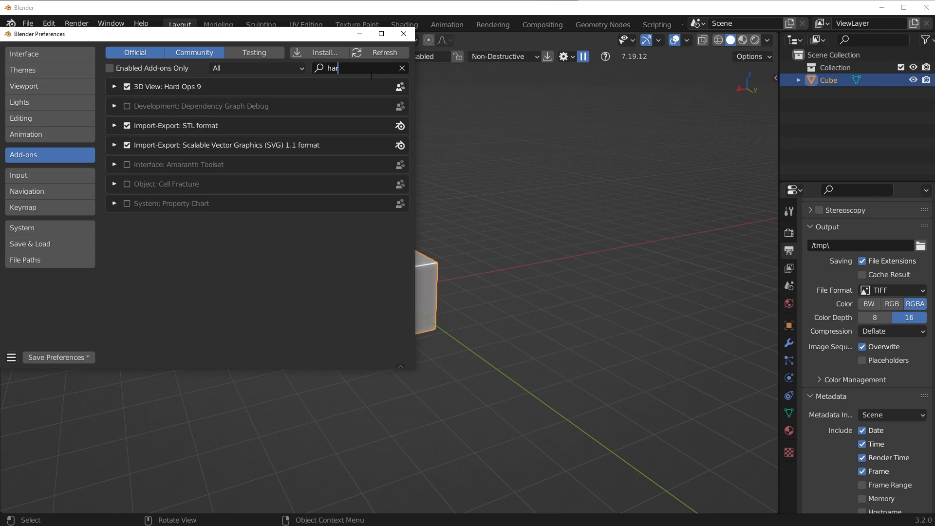
{"action": "left_click", "coordinate": [402, 68]}
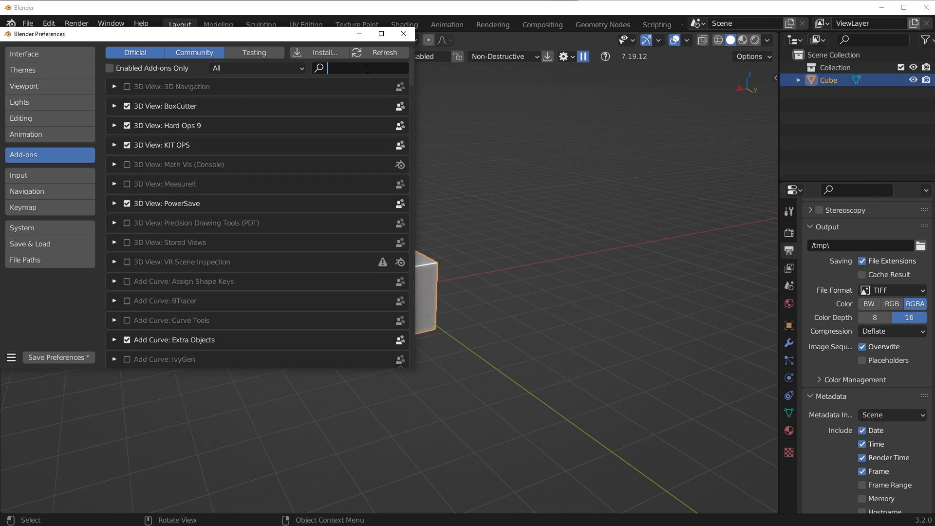
{"action": "type", "text": "box"}
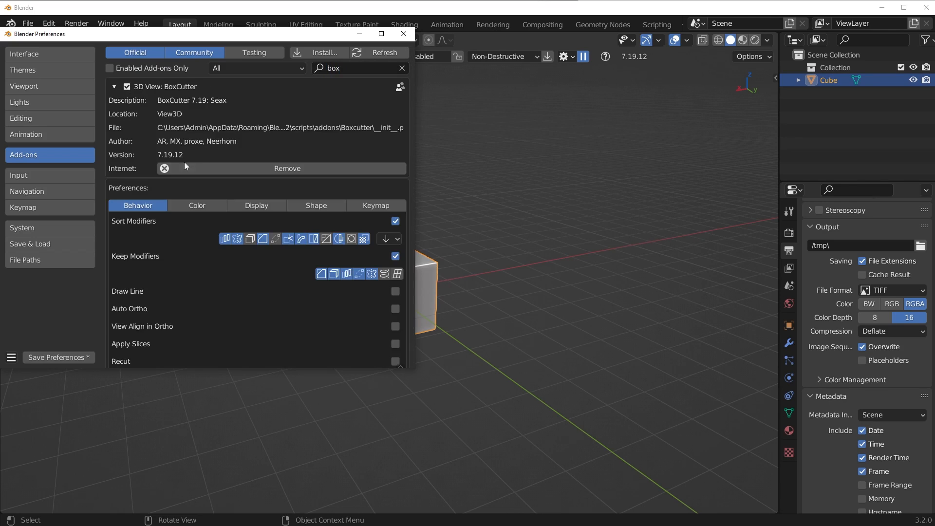
{"action": "scroll", "scroll_direction": "down", "scroll_amount": 3}
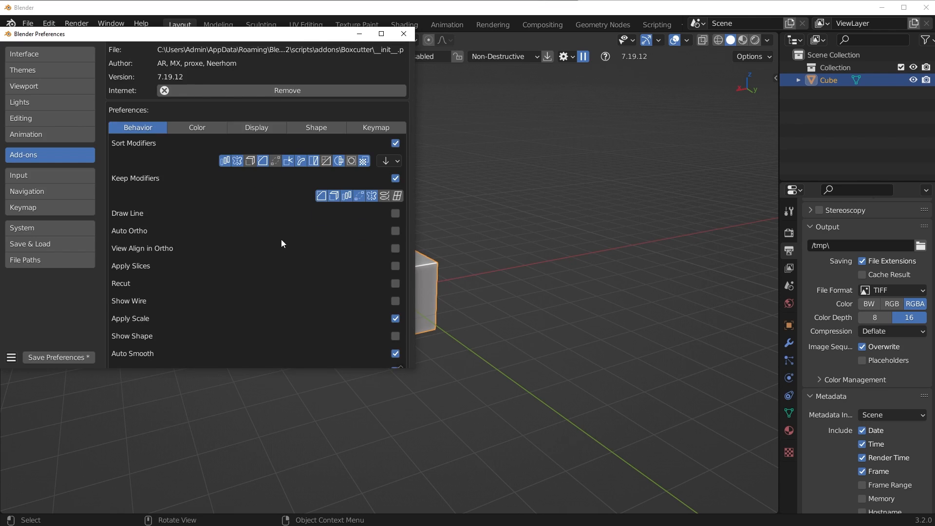
{"action": "left_click", "coordinate": [403, 34]}
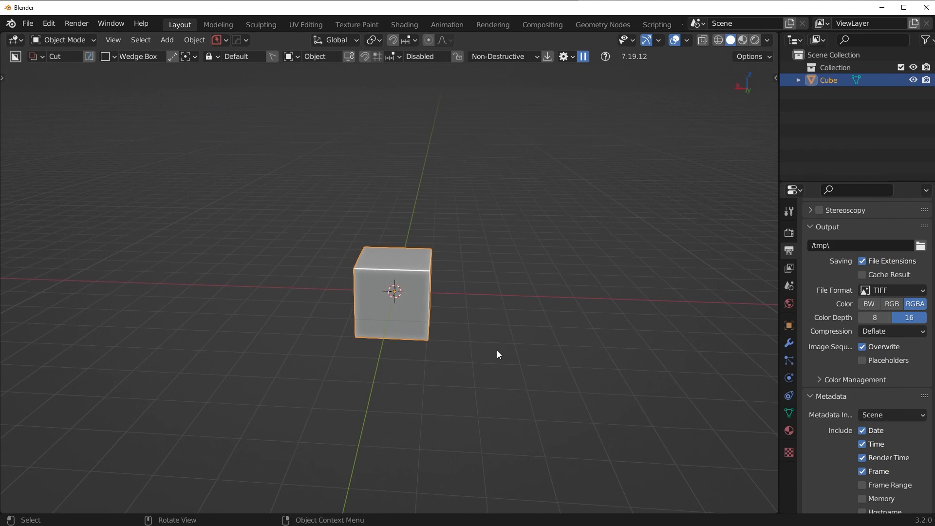
{"action": "mouse_move", "coordinate": [467, 362]}
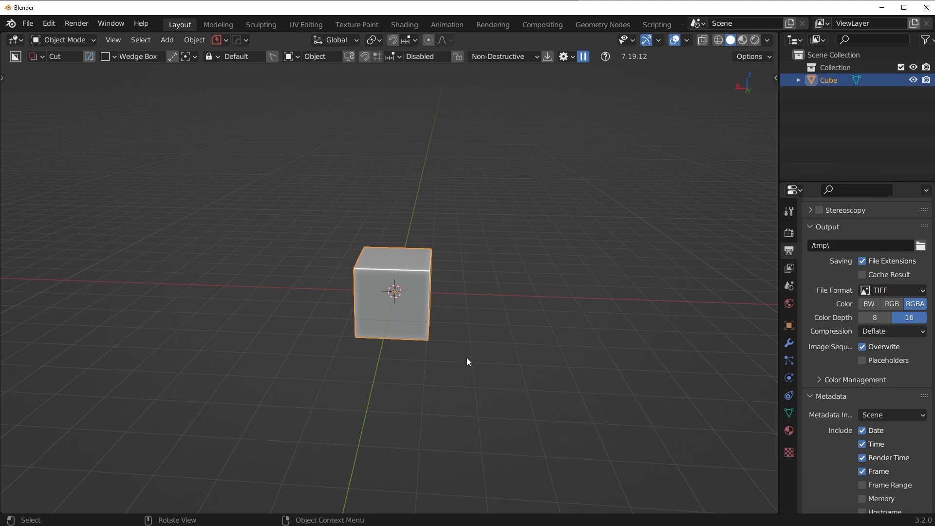
{"action": "mouse_move", "coordinate": [474, 353]}
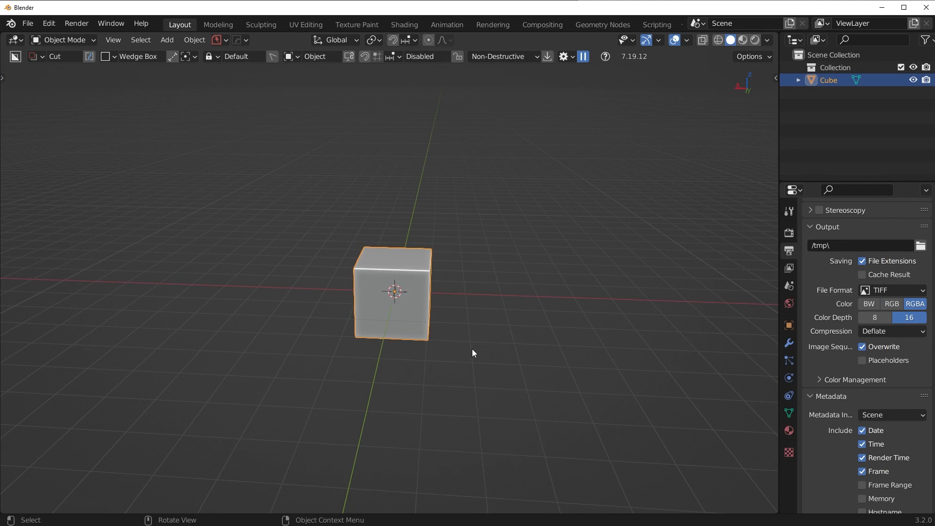
Step: Orbit around the cube, toggle it into Edit Mode, and bevel its edges
{"action": "left_click_drag", "start_coordinate": [473, 352], "coordinate": [565, 344]}
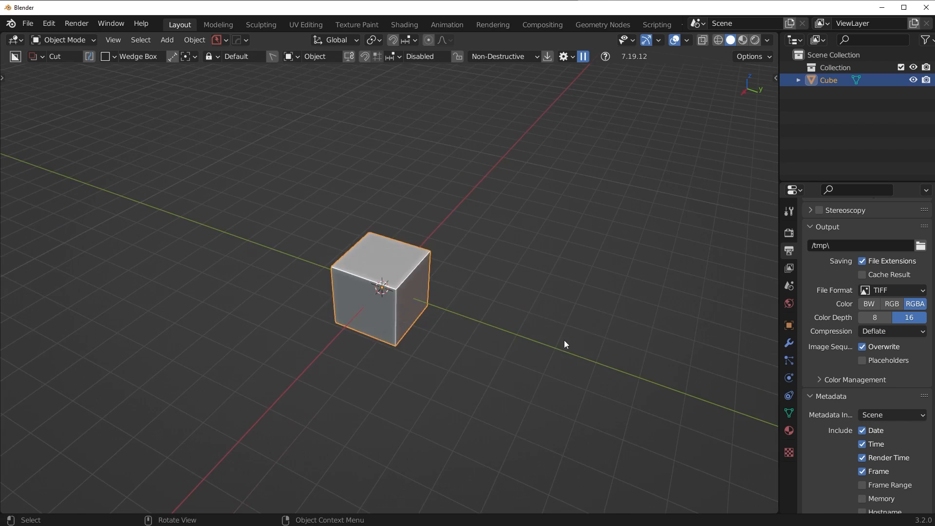
{"action": "key", "text": "Tab"}
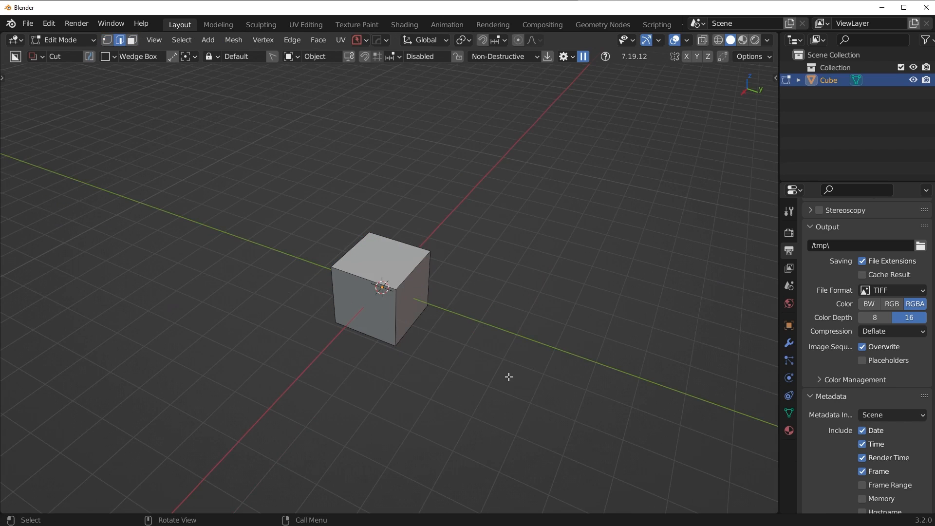
{"action": "key", "text": "Tab"}
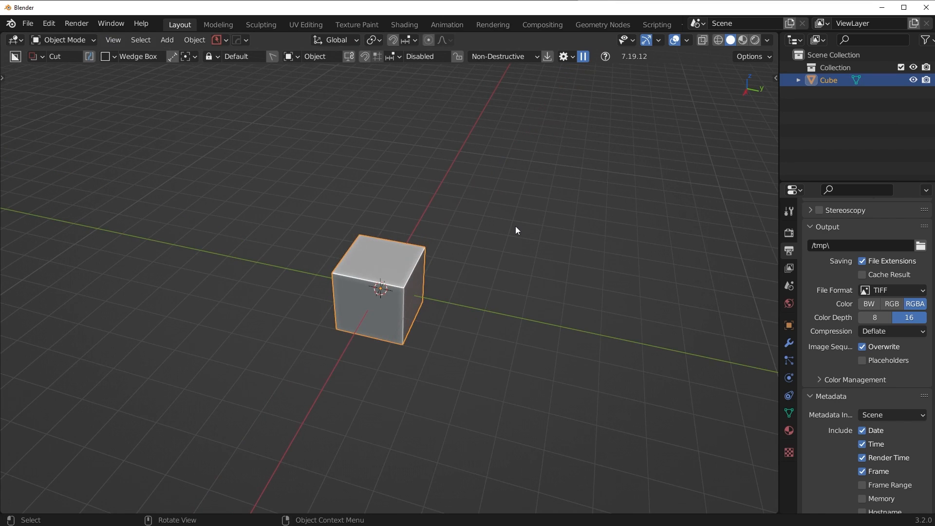
{"action": "key", "text": "Tab"}
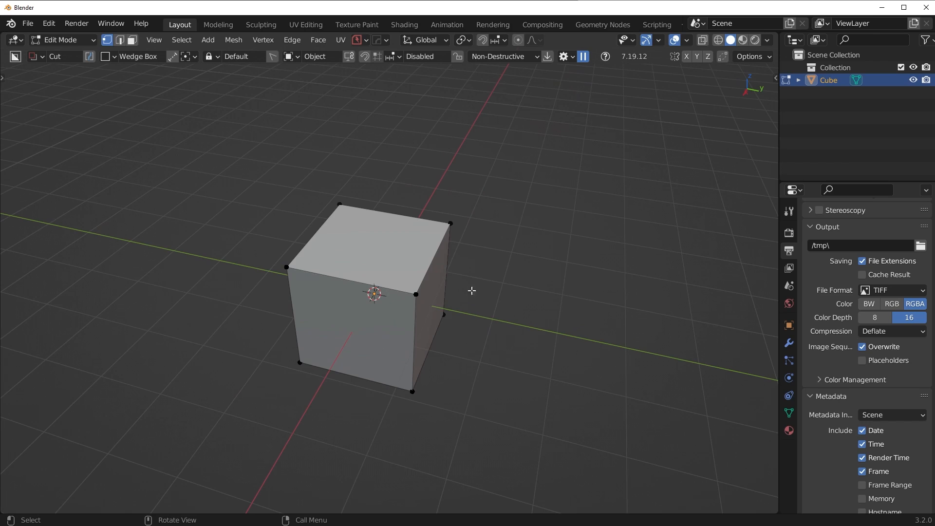
{"action": "mouse_move", "coordinate": [477, 300]}
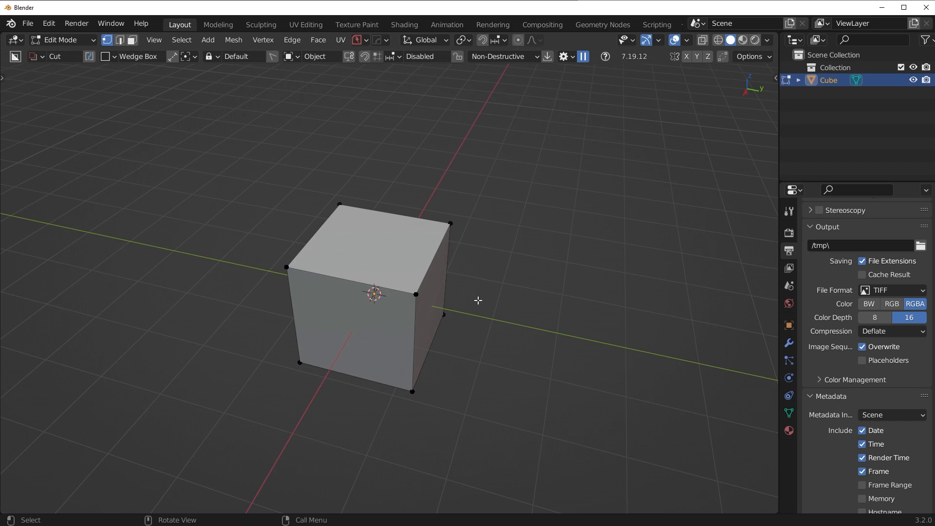
{"action": "mouse_move", "coordinate": [176, 340]}
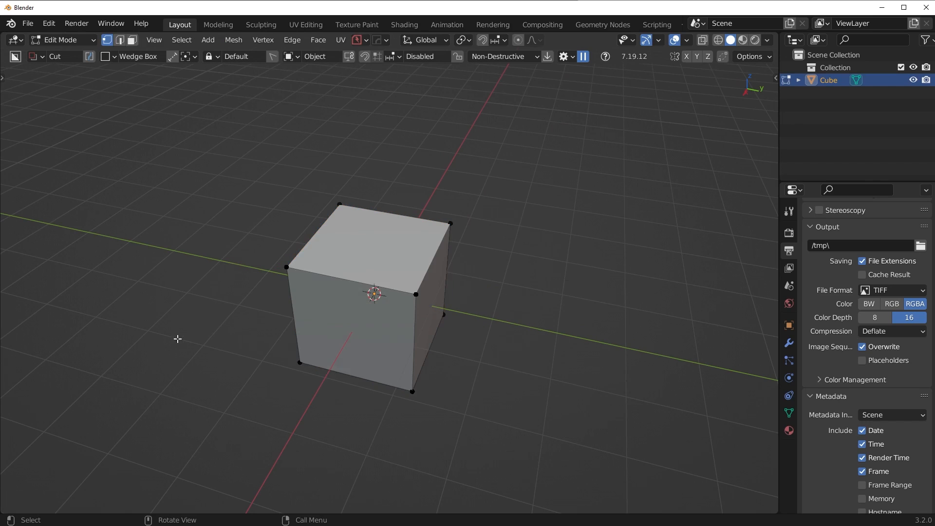
{"action": "mouse_move", "coordinate": [436, 282]}
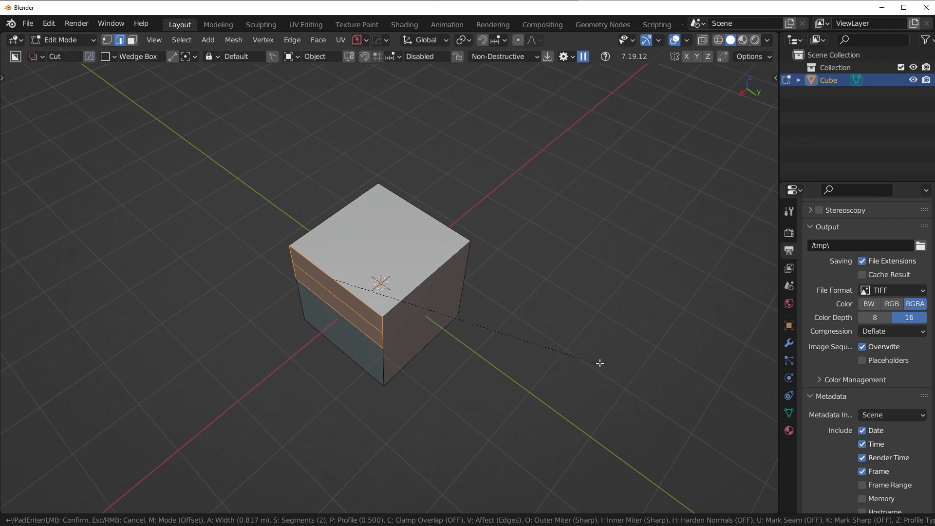
{"action": "key", "text": "Escape"}
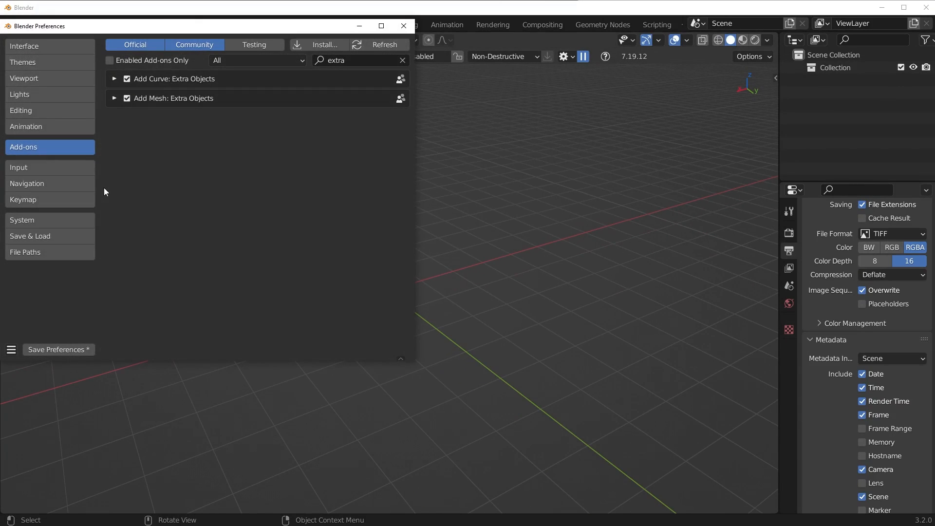
{"action": "mouse_move", "coordinate": [191, 231]}
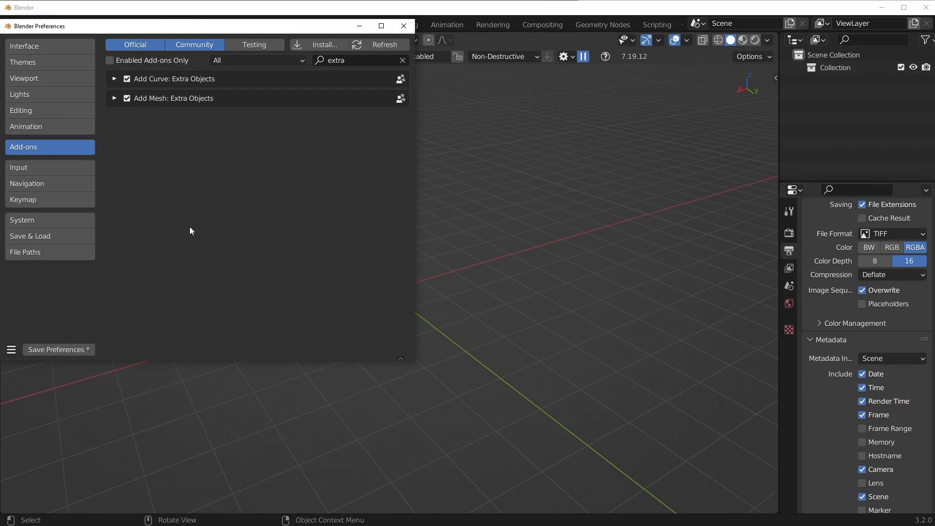
{"action": "mouse_move", "coordinate": [403, 60]}
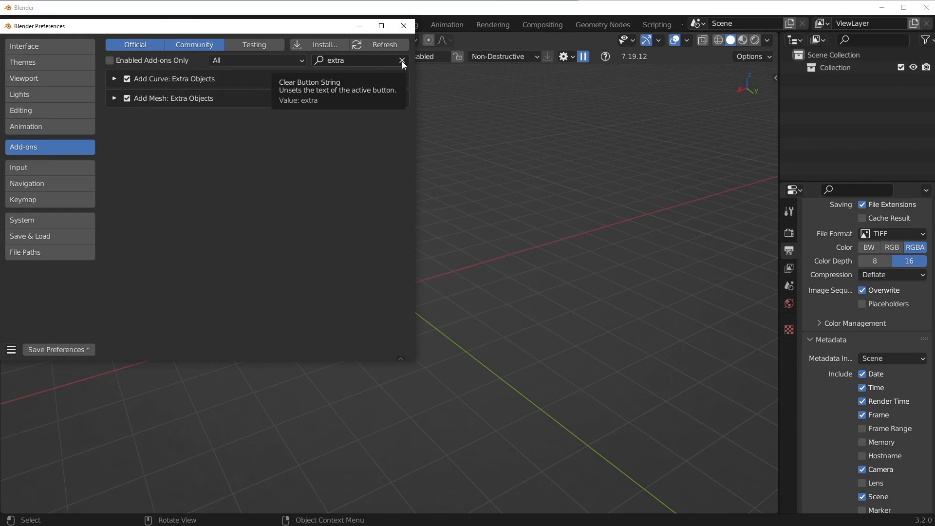
Step: Search add-ons for 'f2', 'node' and 'extra' to confirm they're enabled, then close Preferences
{"action": "left_click", "coordinate": [402, 61]}
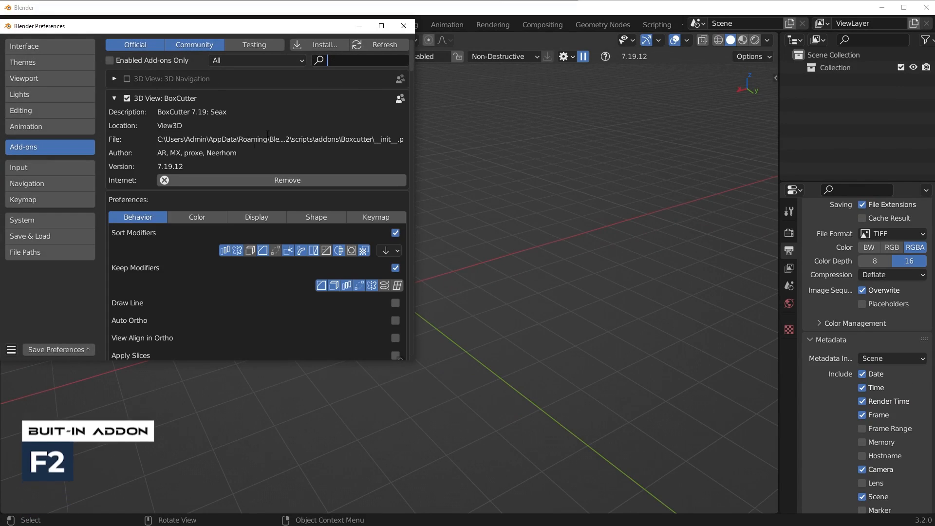
{"action": "type", "text": "f2"}
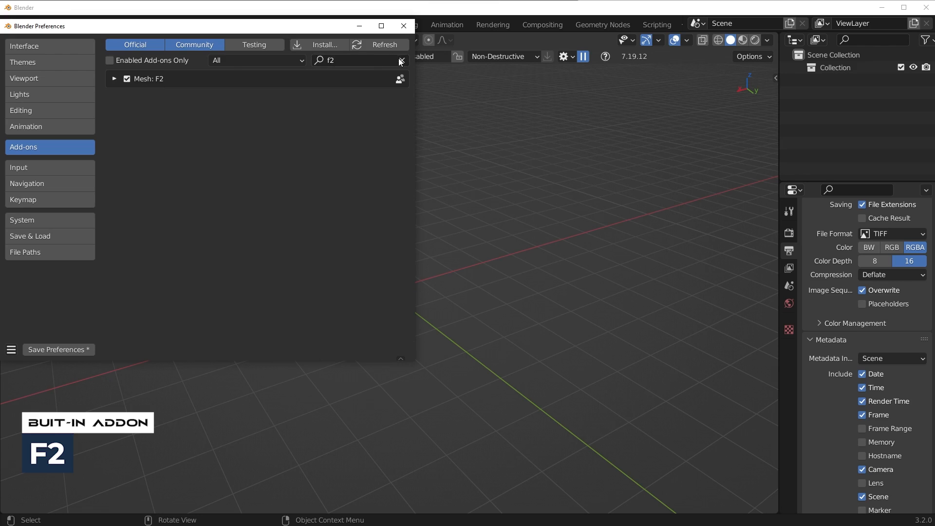
{"action": "type", "text": "node"}
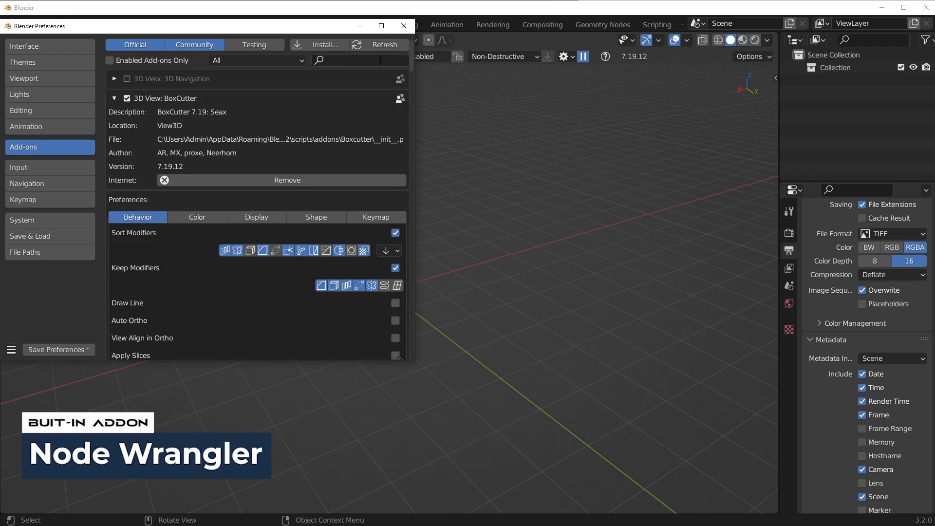
{"action": "type", "text": "extra"}
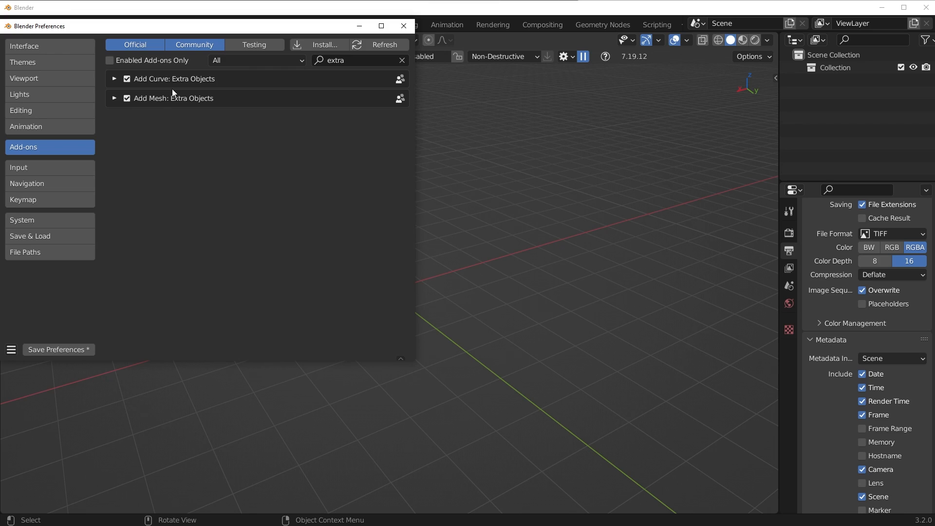
{"action": "left_click", "coordinate": [403, 26]}
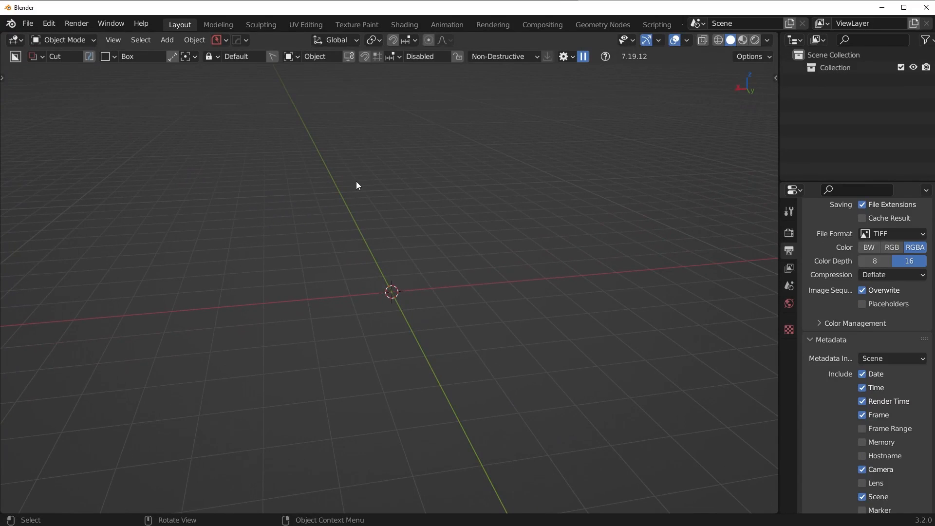
{"action": "mouse_move", "coordinate": [323, 200]}
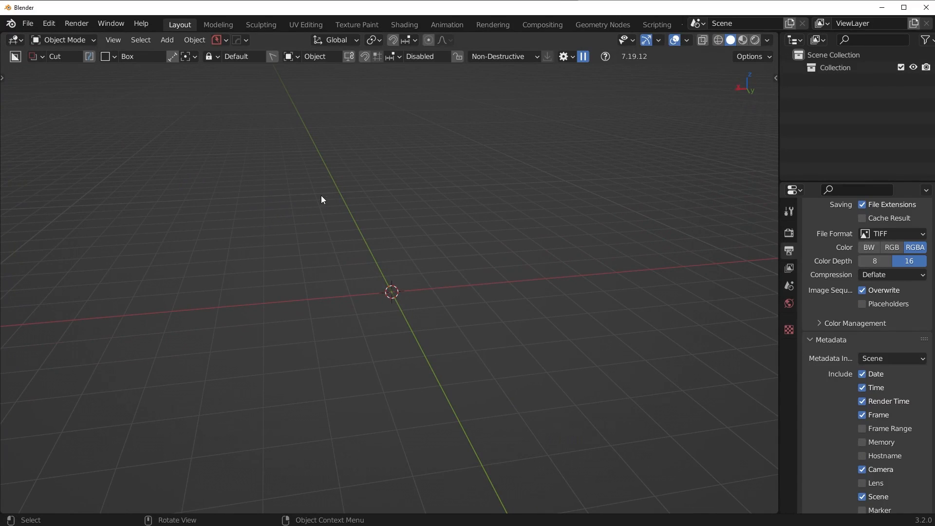
Step: Open the PowerSave header options and add a Mesh > Cube to the scene
{"action": "left_click", "coordinate": [216, 40]}
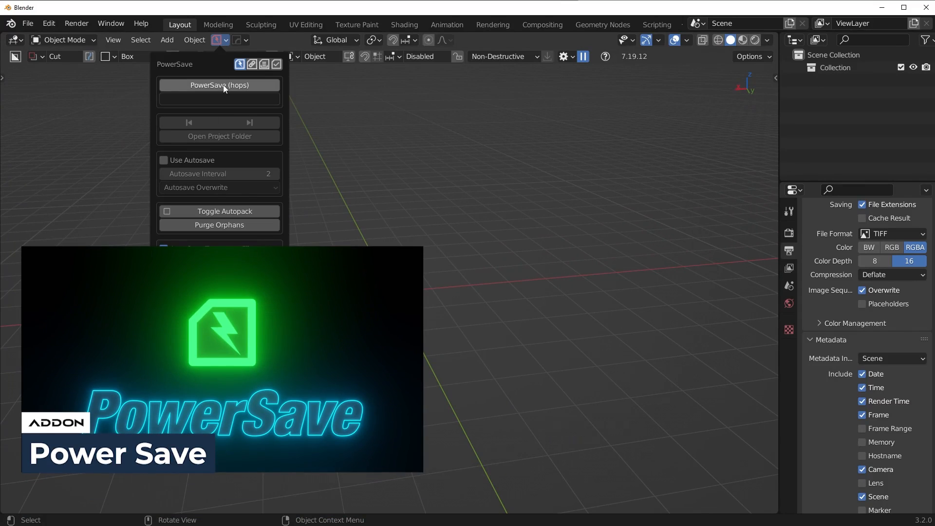
{"action": "mouse_move", "coordinate": [224, 87]}
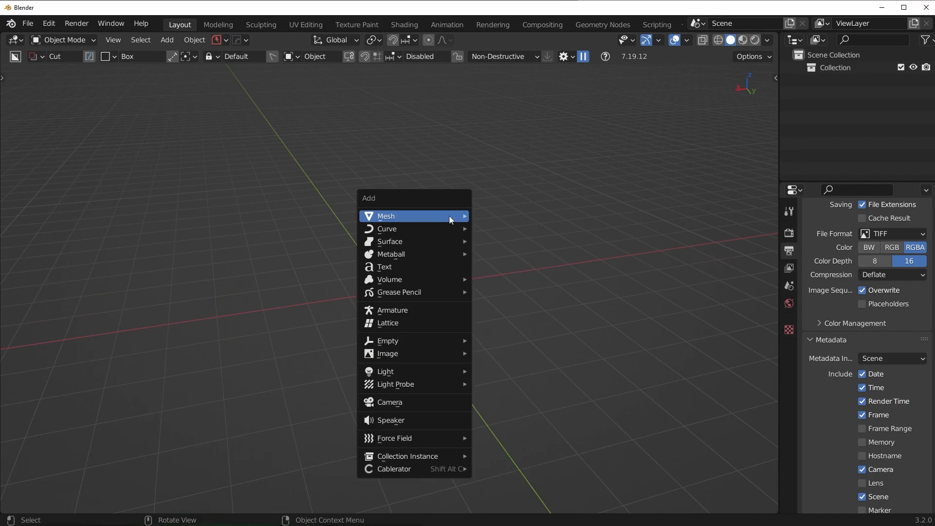
{"action": "left_click", "coordinate": [410, 216]}
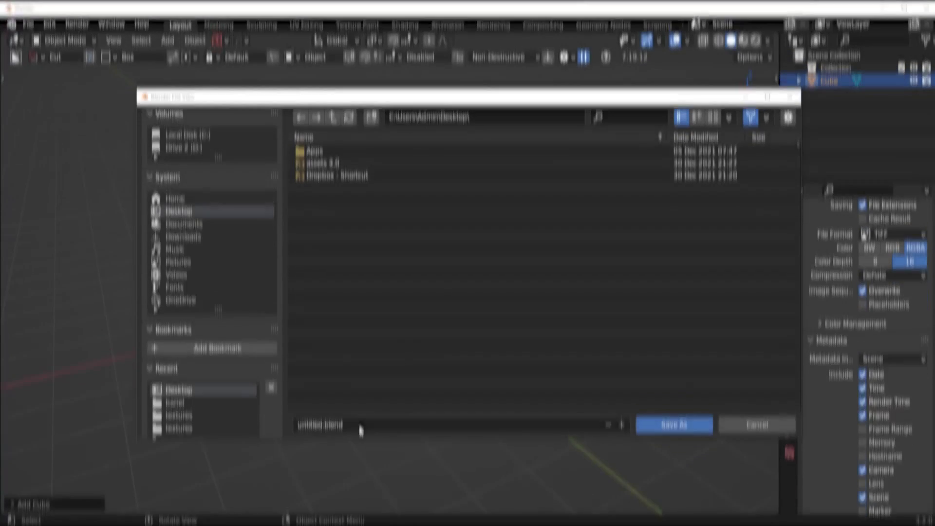
Step: Save the scene to the Desktop as 'example'
{"action": "type", "text": "example"}
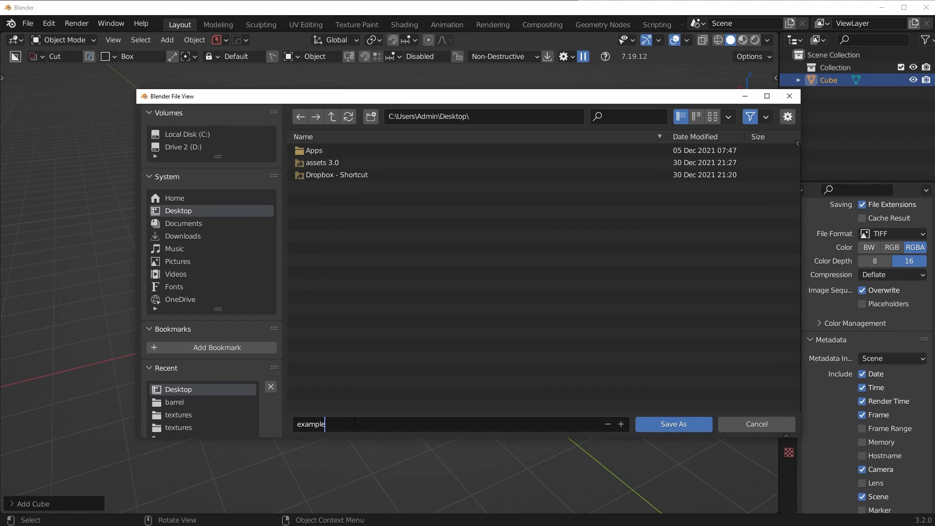
{"action": "left_click", "coordinate": [674, 424]}
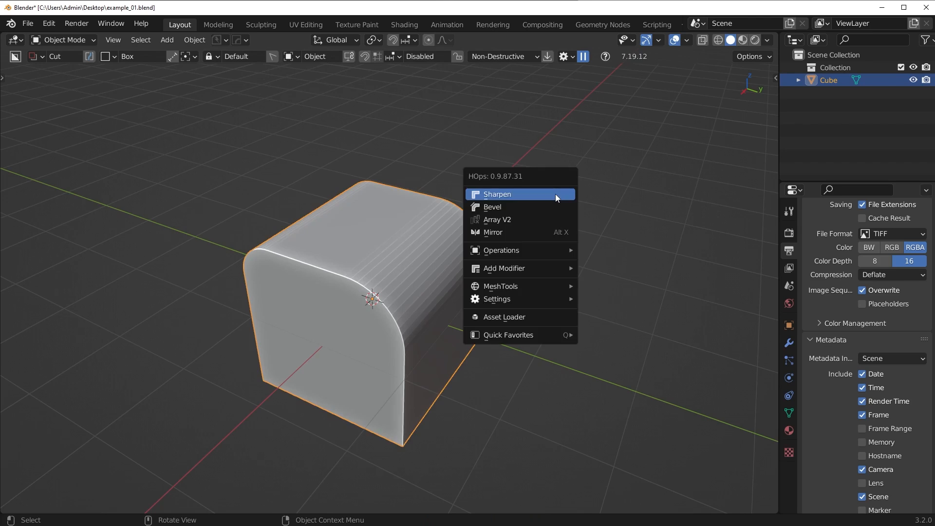
Step: Apply Hard Ops Sharpen to the beveled cube
{"action": "left_click", "coordinate": [498, 195]}
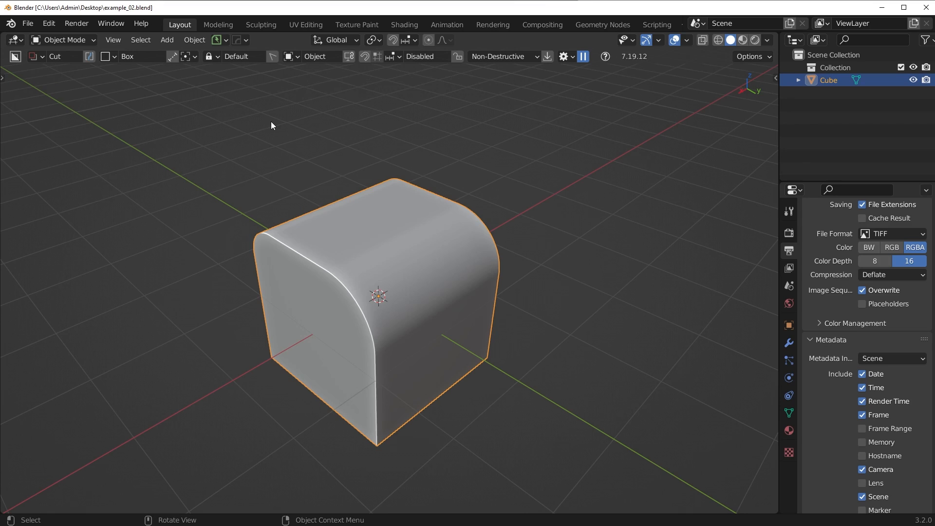
{"action": "left_click", "coordinate": [215, 39]}
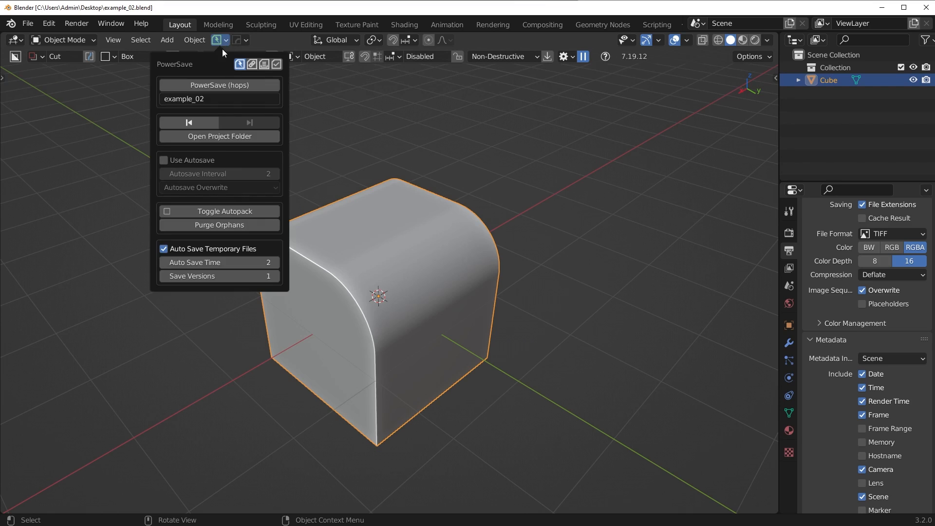
{"action": "left_click", "coordinate": [548, 262]}
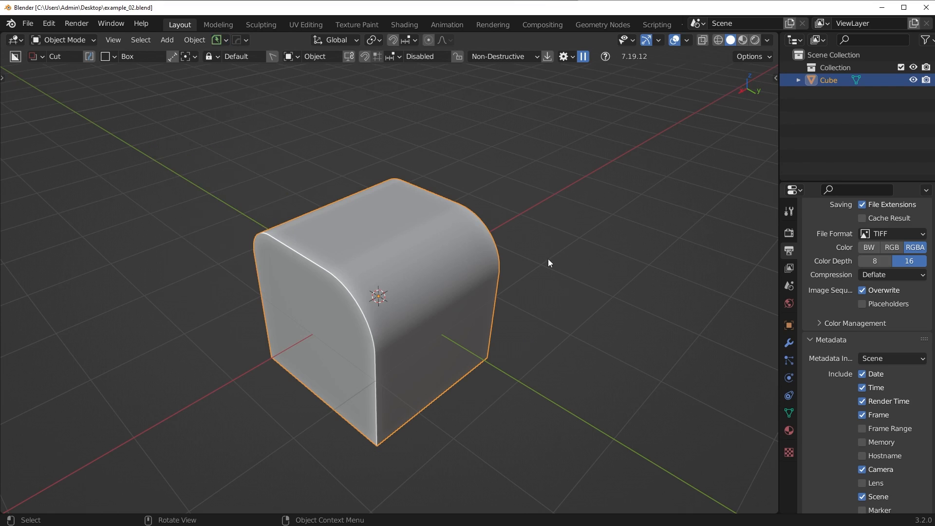
{"action": "mouse_move", "coordinate": [549, 250]}
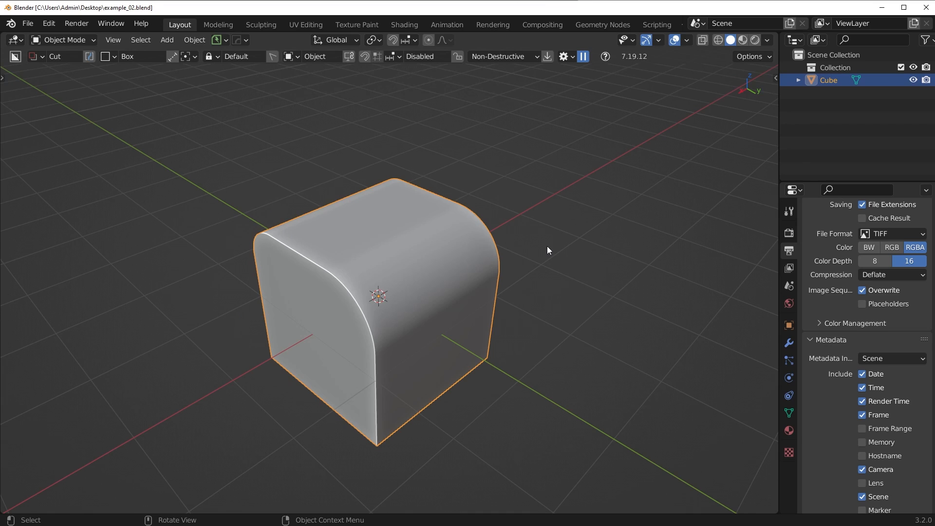
{"action": "mouse_move", "coordinate": [532, 237]}
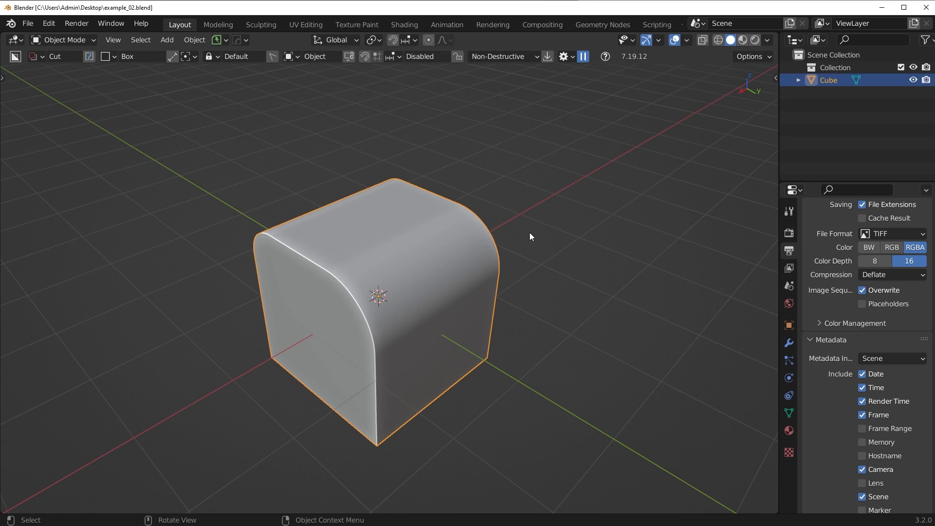
{"action": "left_click", "coordinate": [211, 40]}
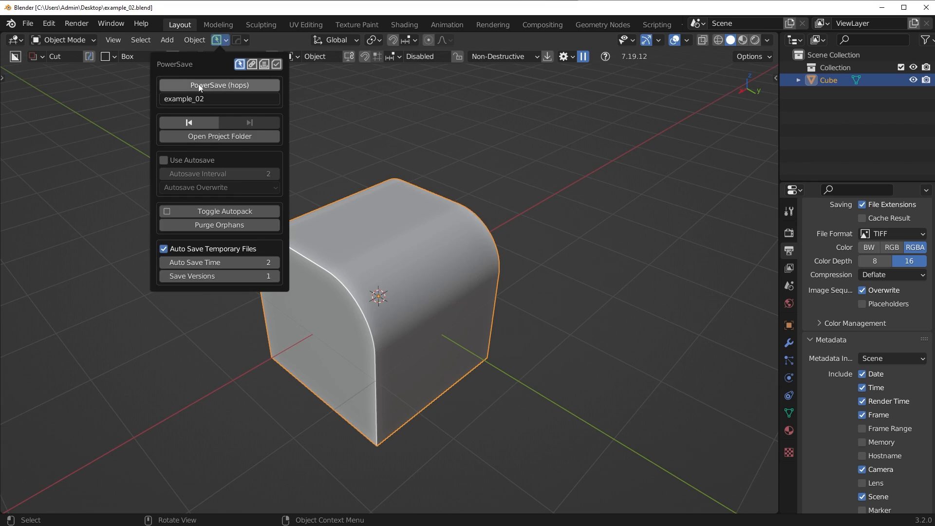
{"action": "mouse_move", "coordinate": [200, 86]}
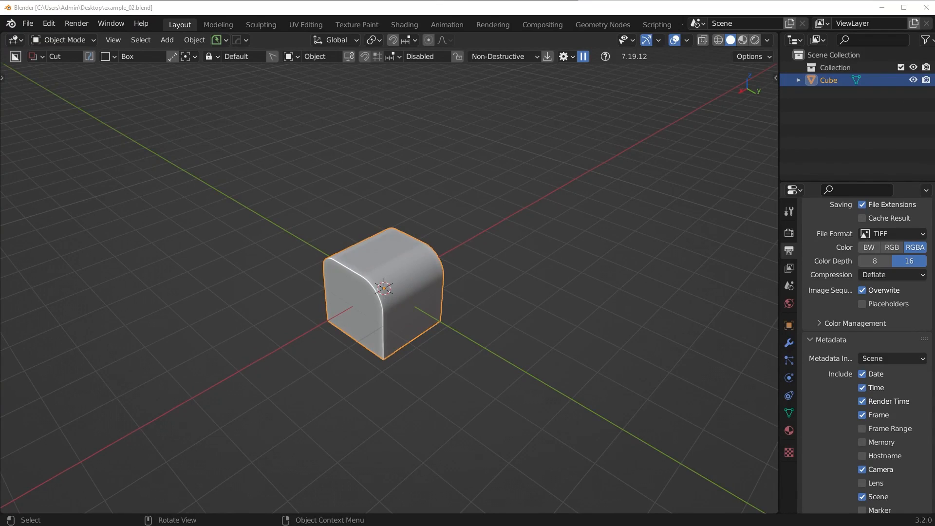
{"action": "mouse_move", "coordinate": [604, 280]}
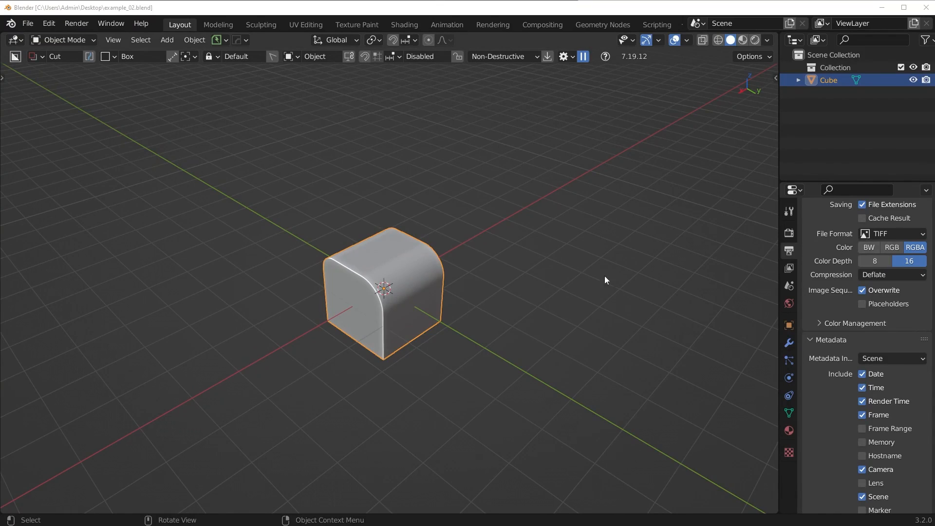